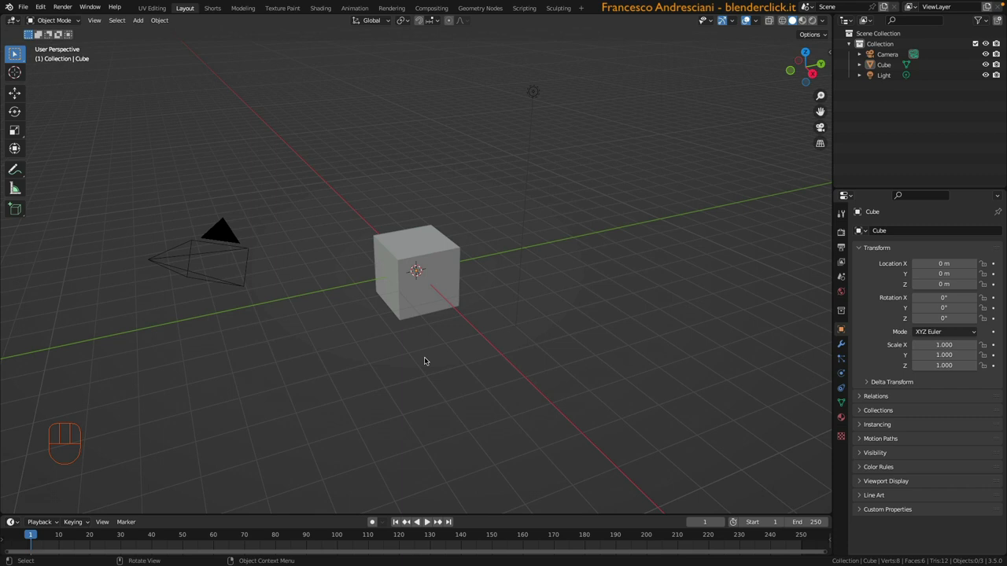
mouse_move(408, 317)
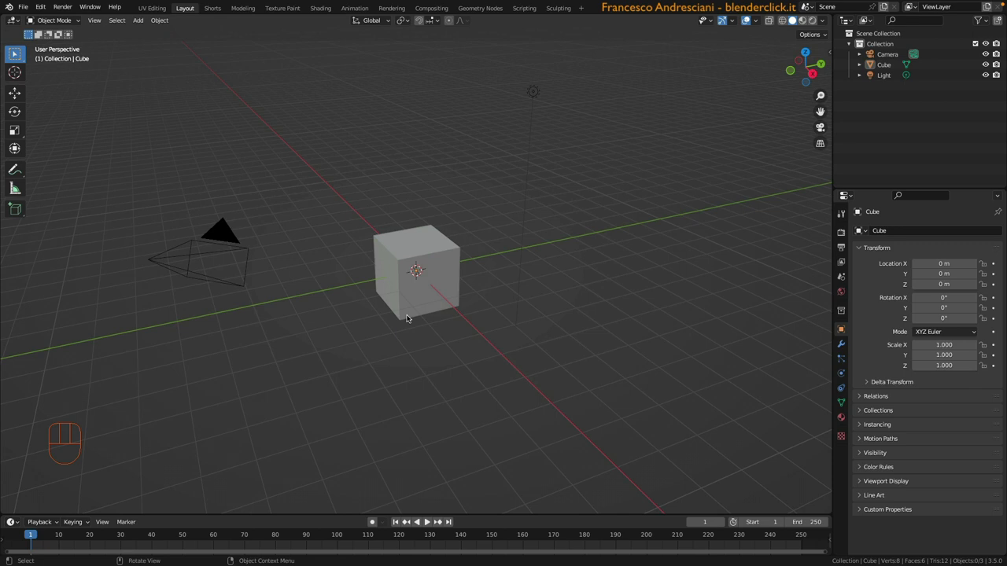
mouse_move(353, 321)
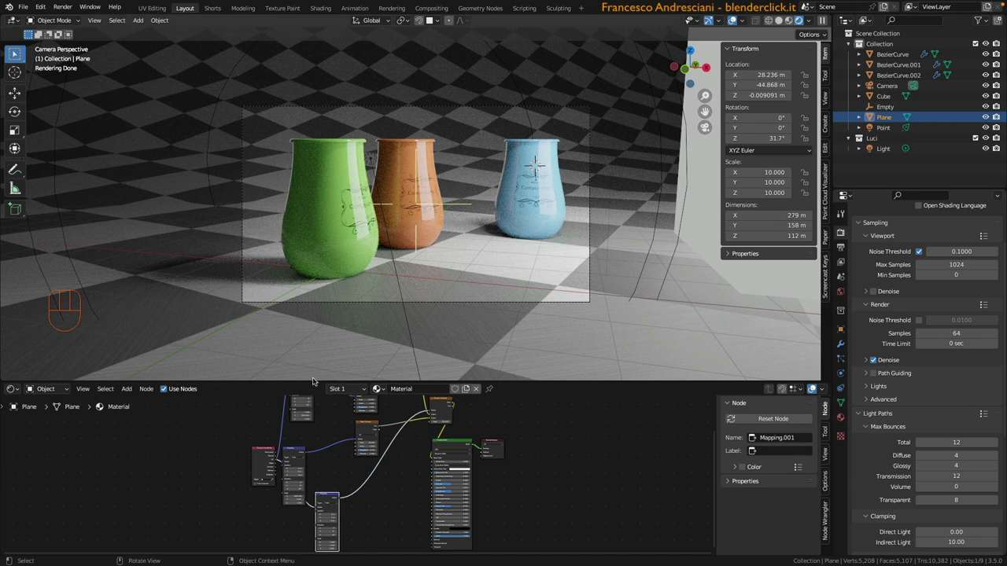
mouse_move(639, 311)
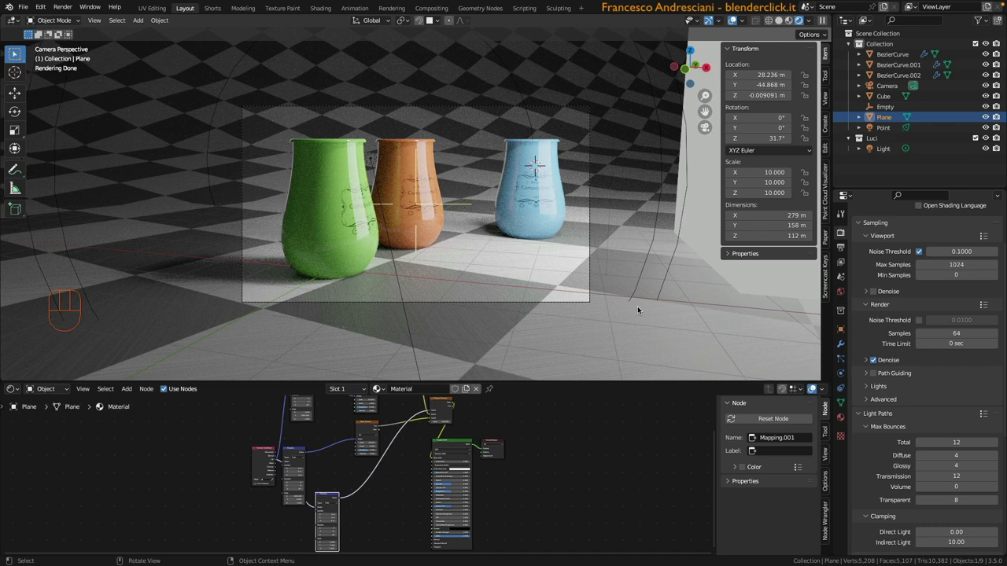
mouse_move(606, 321)
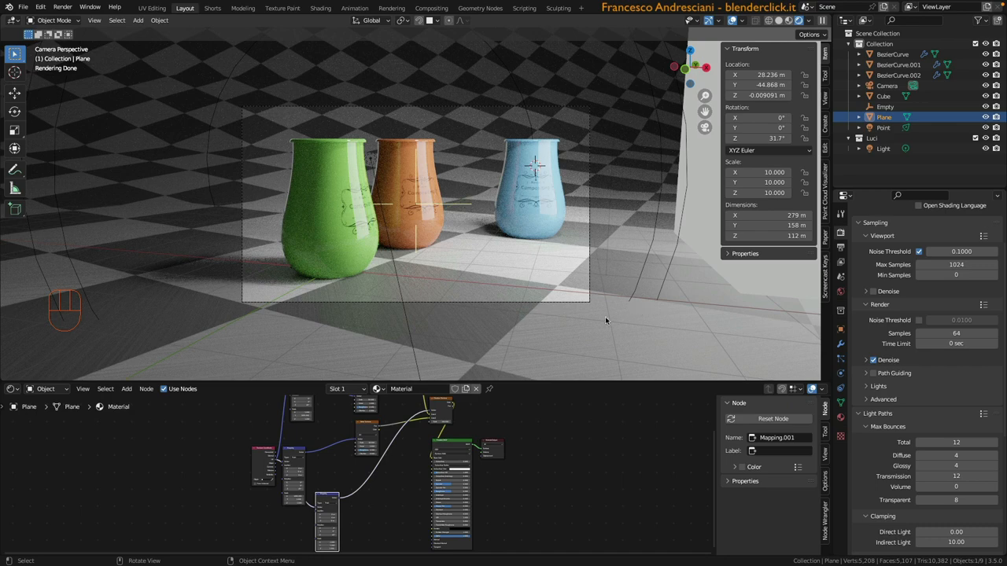
Render the current frame with F12 and show the result fitted in the image editor
key(F12)
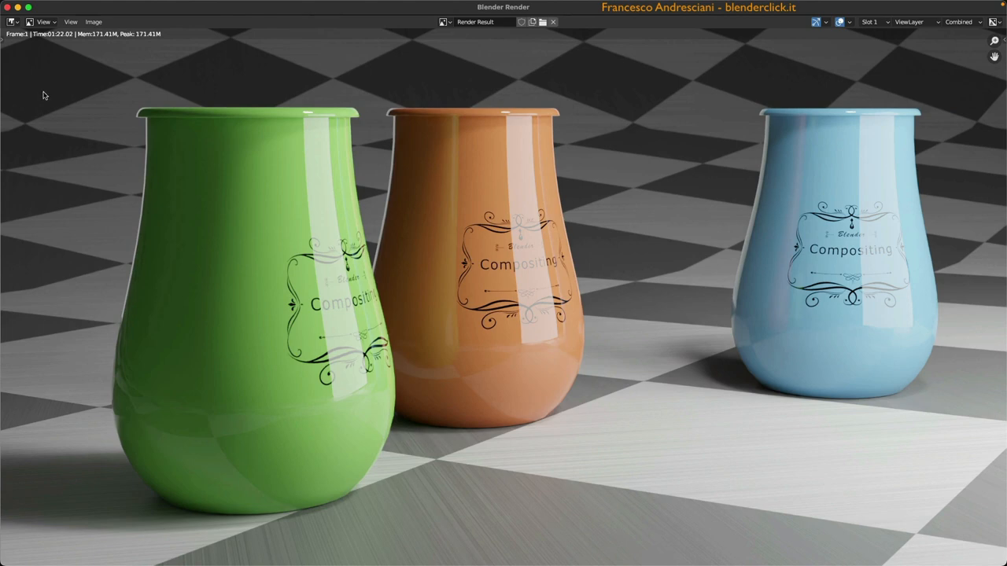
mouse_move(13, 22)
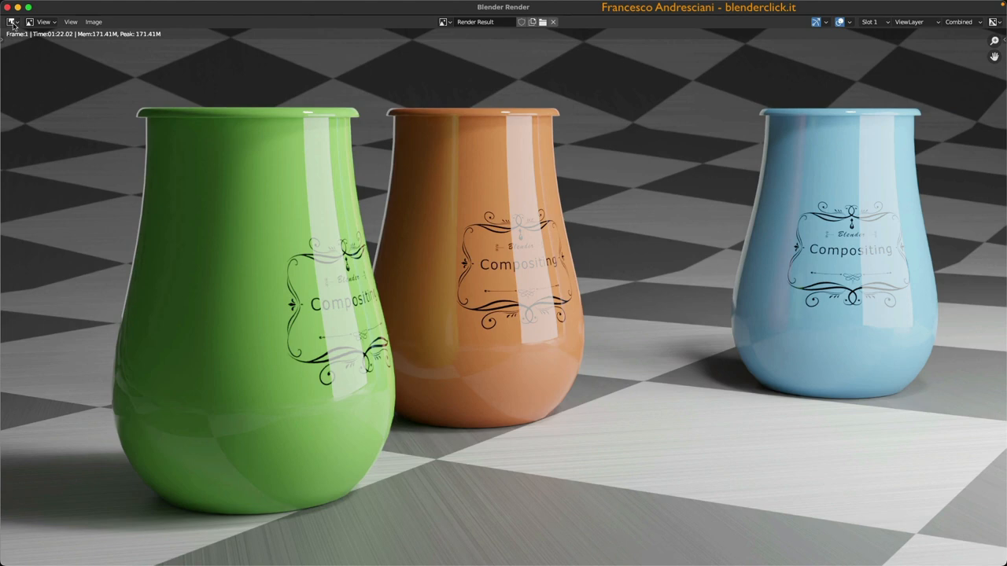
click(9, 22)
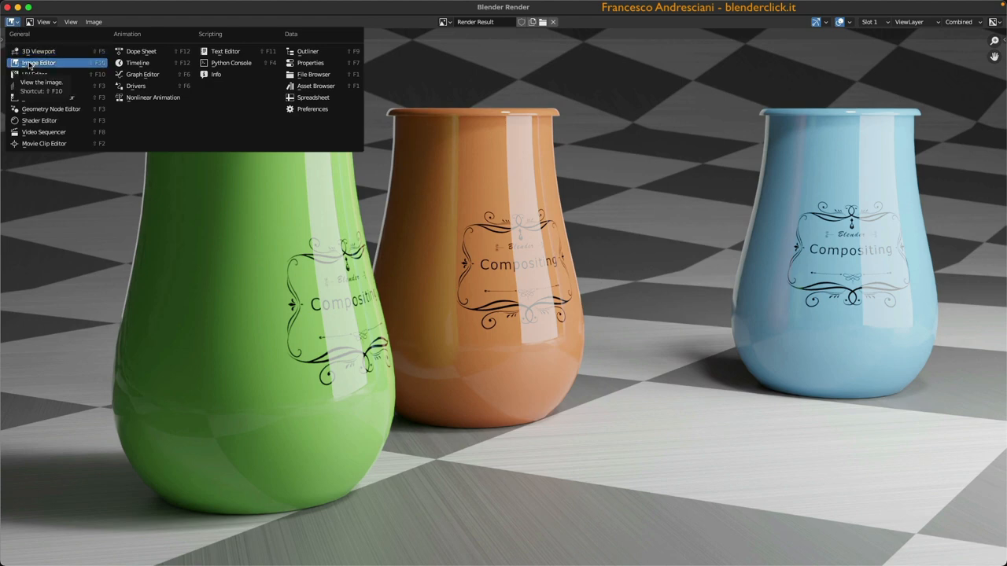
click(37, 63)
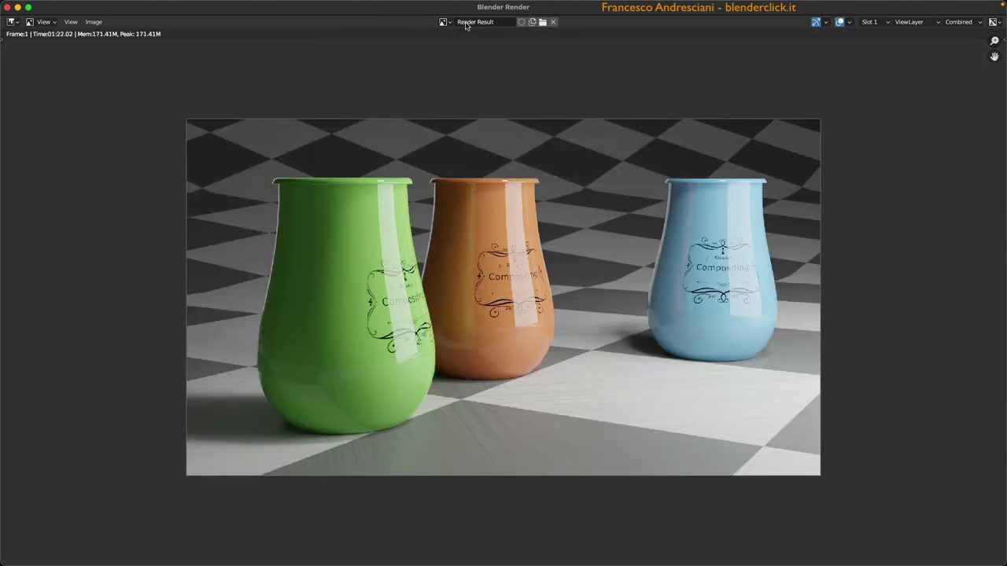
mouse_move(472, 24)
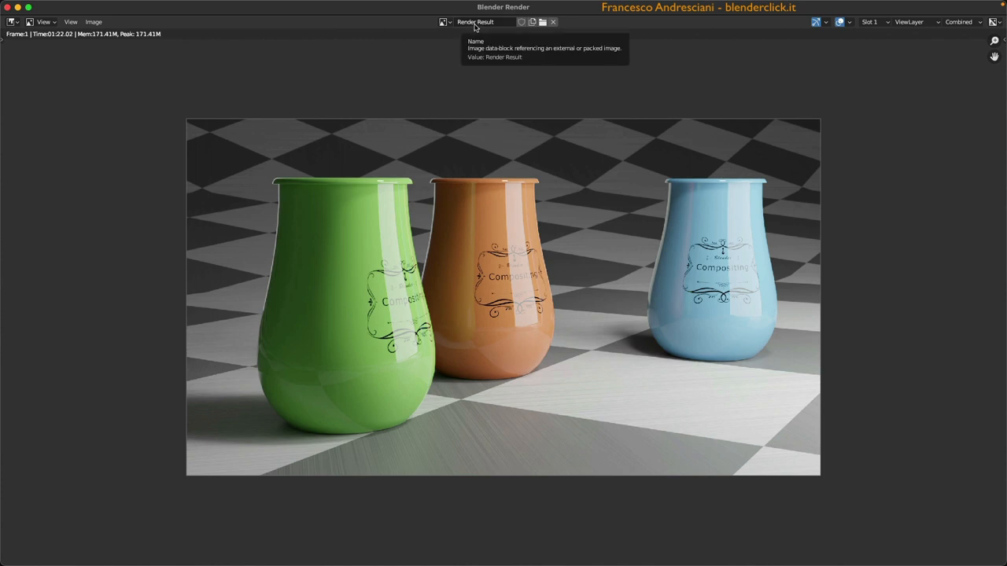
mouse_move(351, 138)
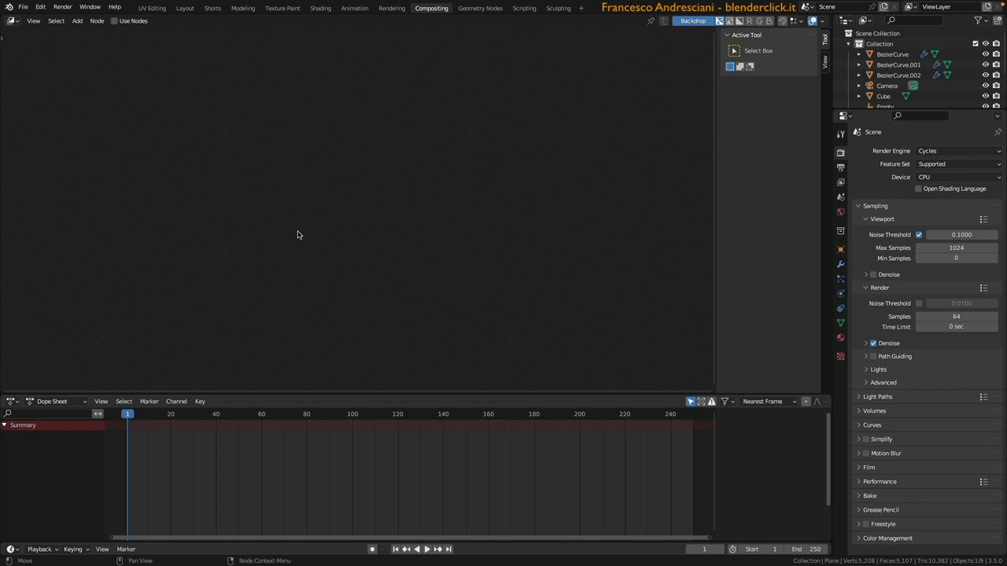
mouse_move(97, 87)
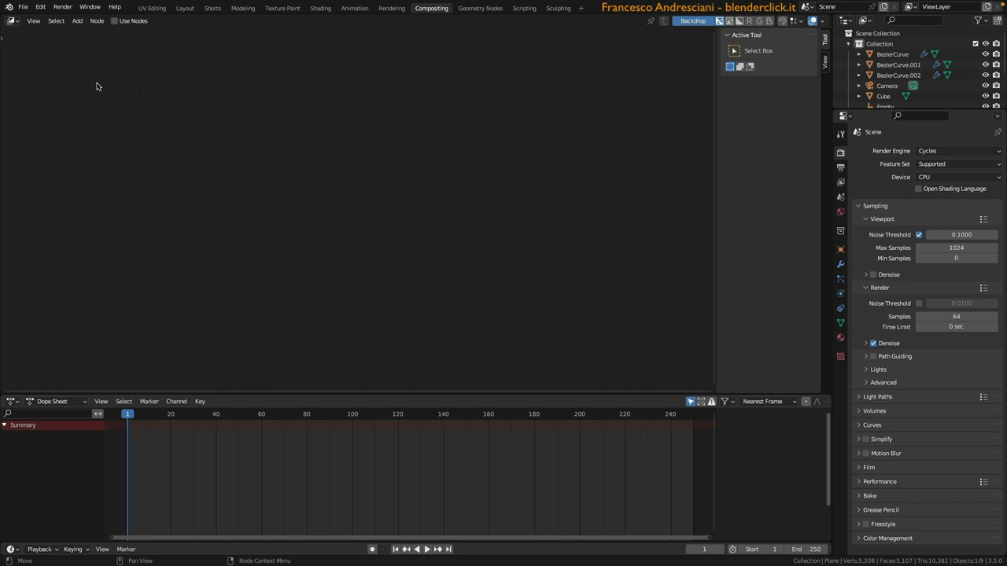
mouse_move(358, 233)
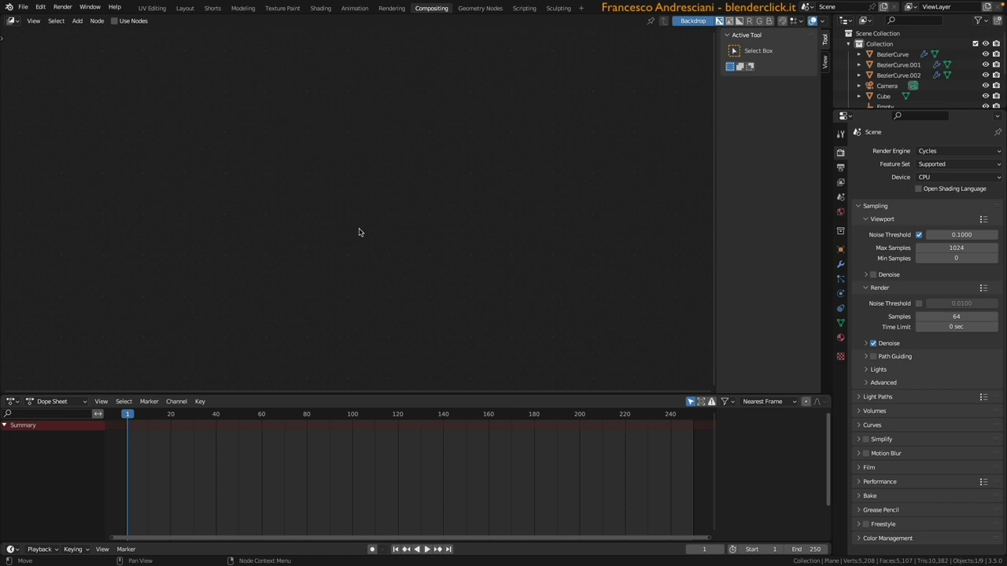
Switch to the Compositing workspace
click(12, 20)
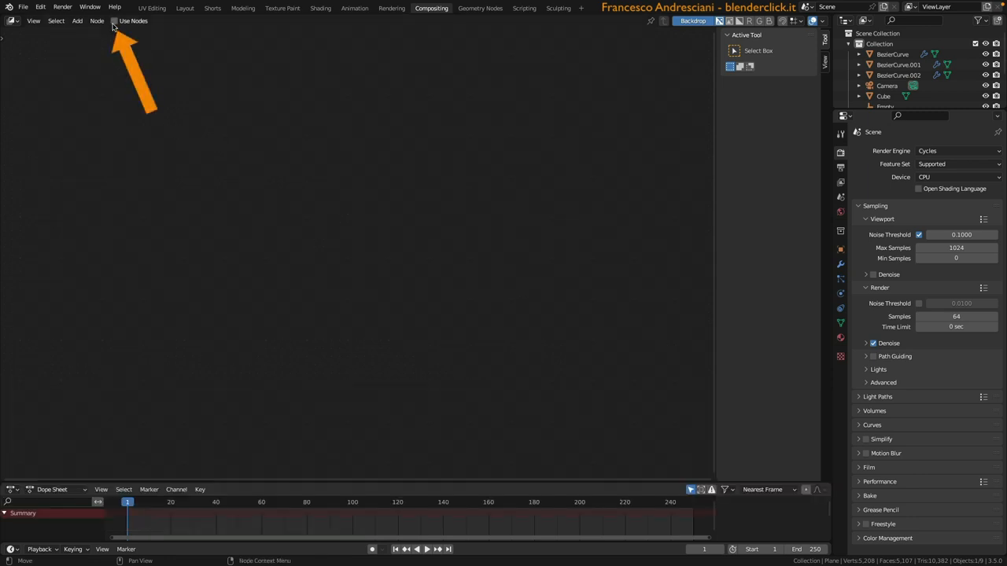
Enable Use Nodes and nudge the Composite node away from Render Layers
click(113, 20)
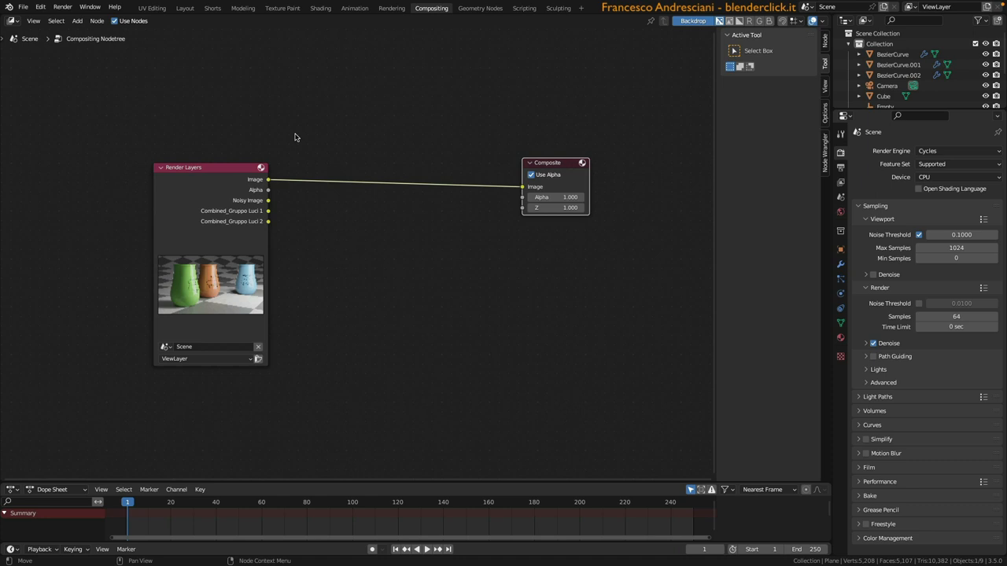
mouse_move(135, 180)
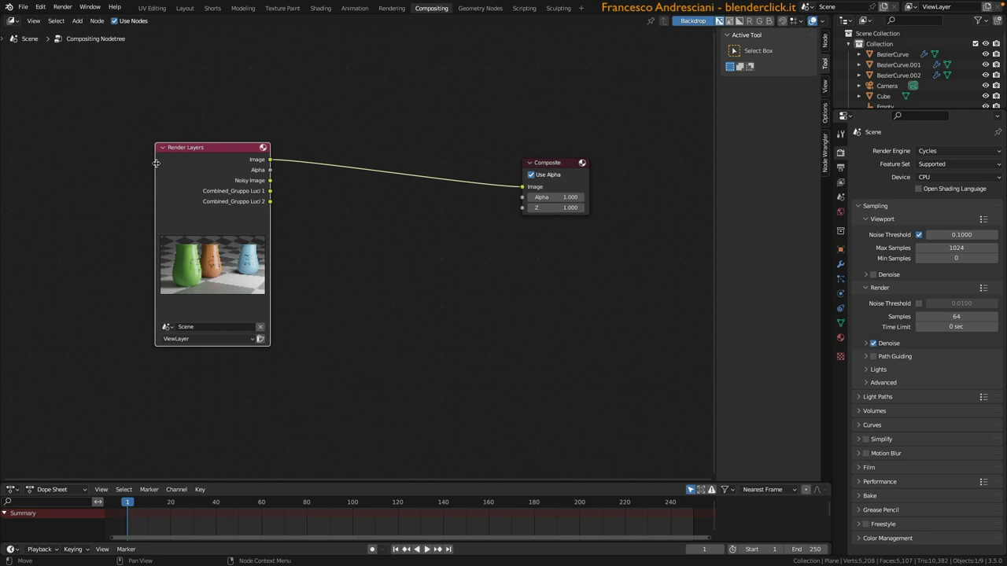
mouse_move(107, 211)
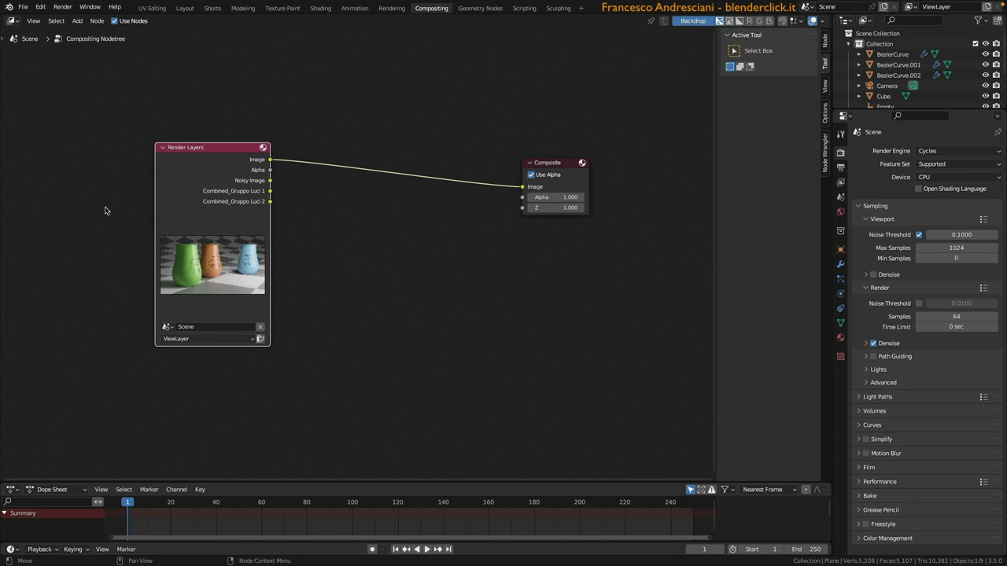
drag(547, 162, 558, 154)
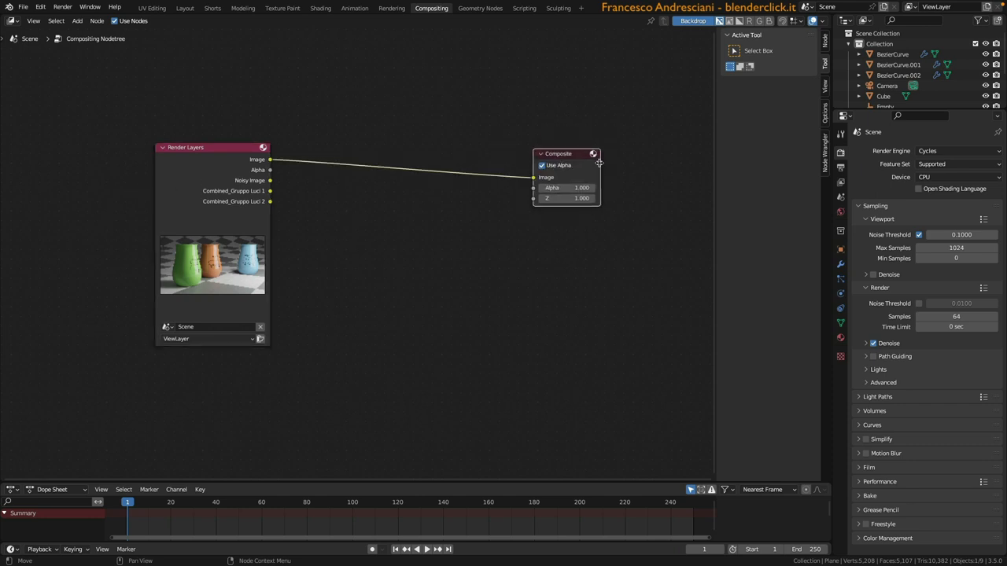
mouse_move(527, 149)
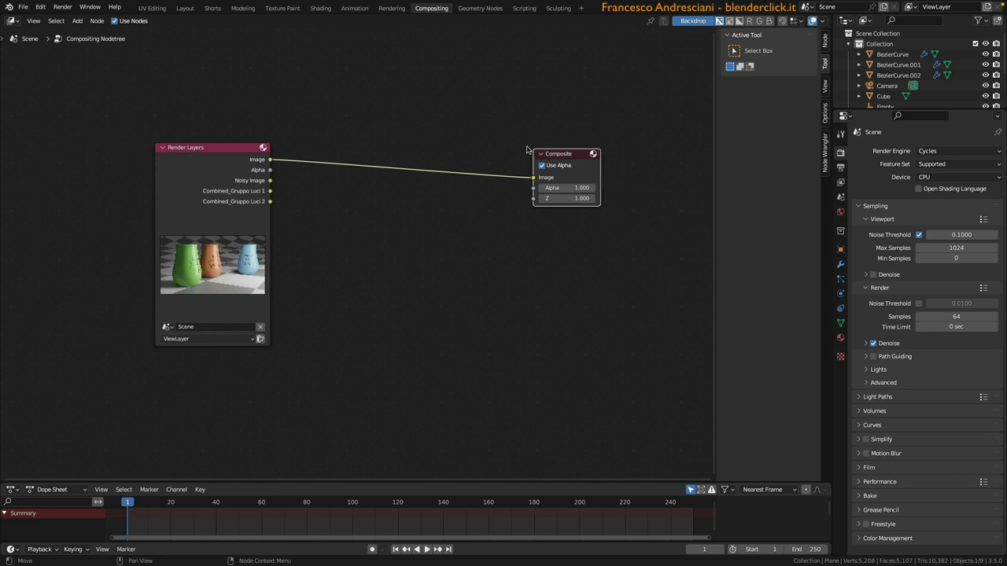
mouse_move(371, 90)
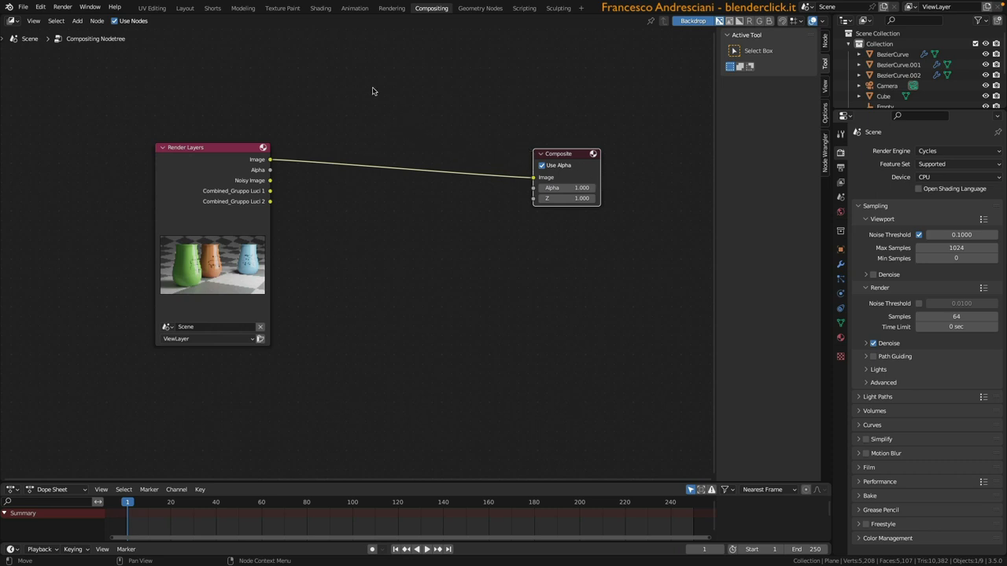
mouse_move(243, 124)
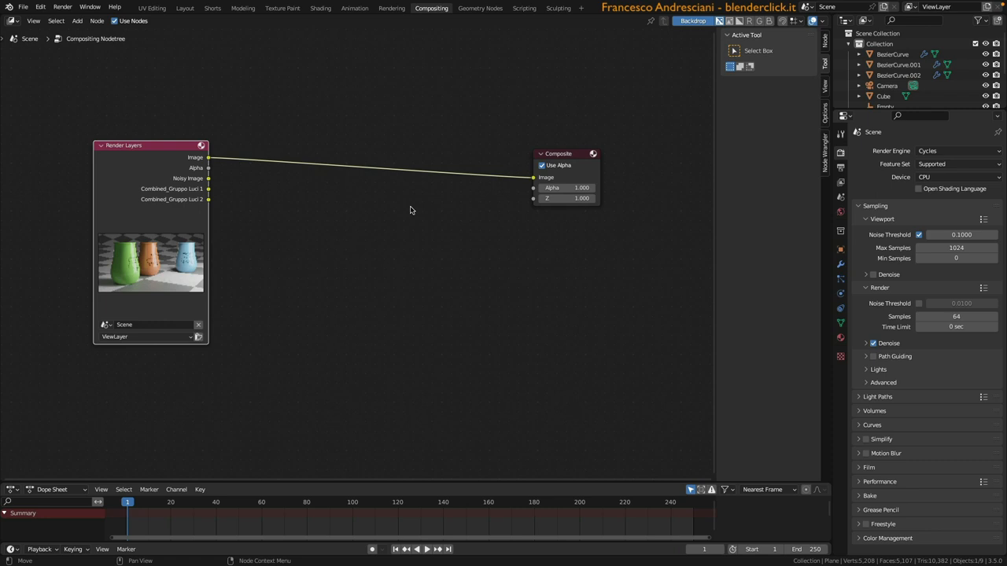
mouse_move(407, 217)
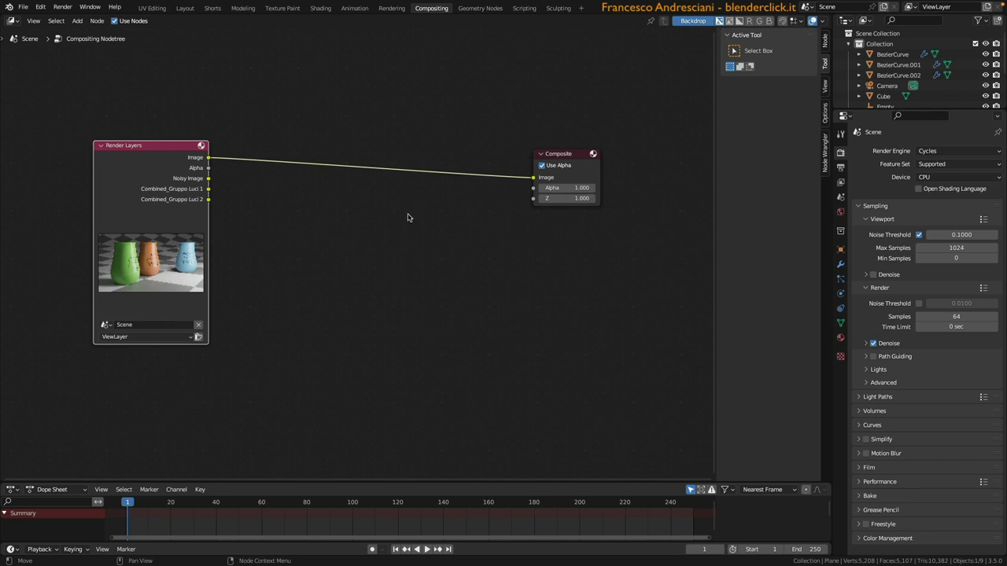
mouse_move(374, 230)
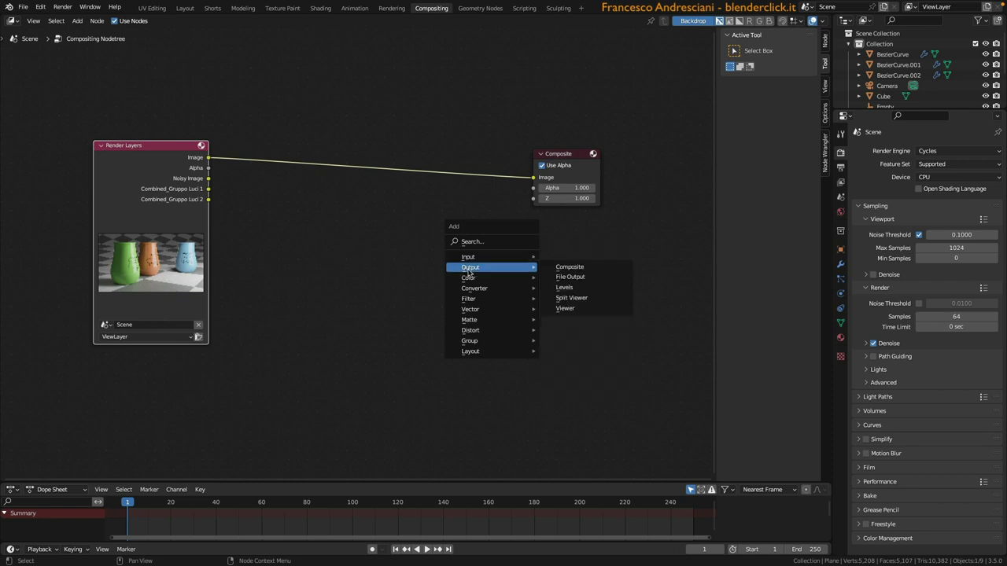
Add a Viewer node and feed it the Render Layers Image output
click(565, 307)
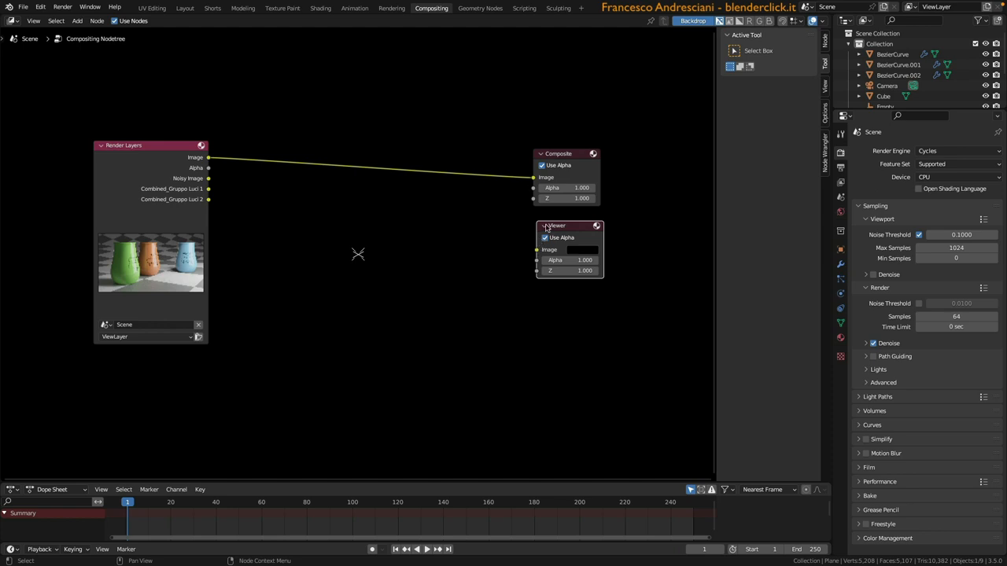
mouse_move(547, 261)
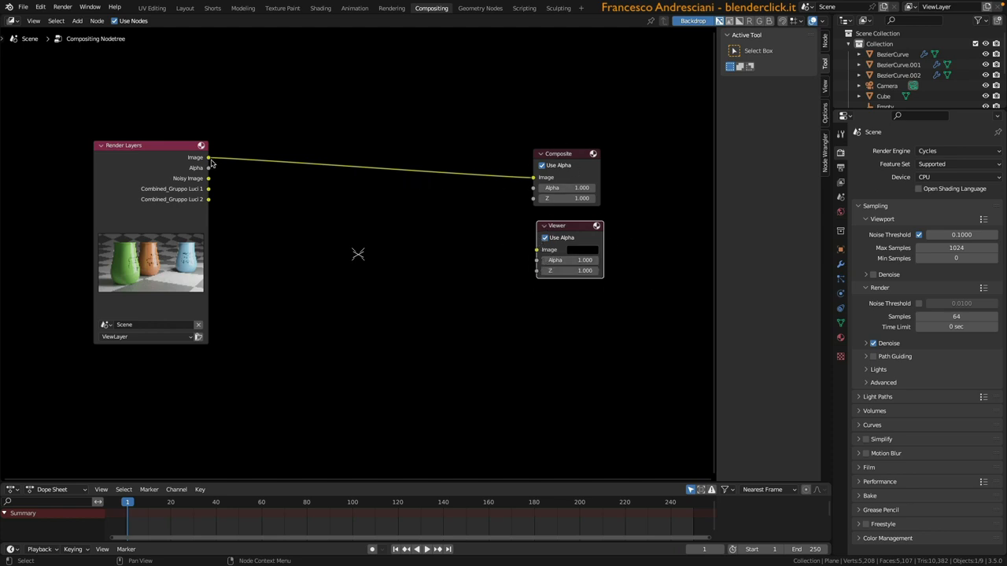
drag(208, 157, 374, 102)
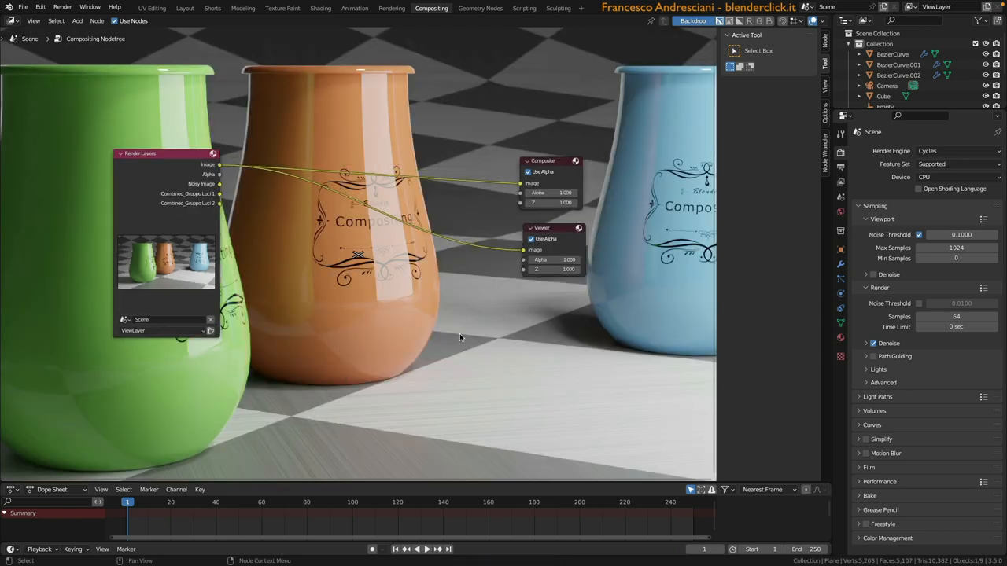
mouse_move(387, 345)
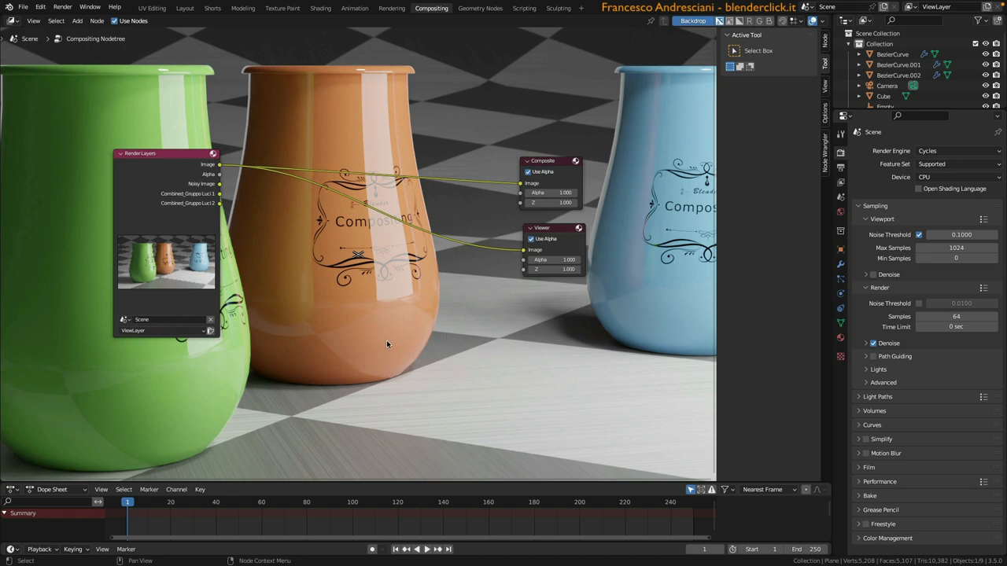
mouse_move(353, 358)
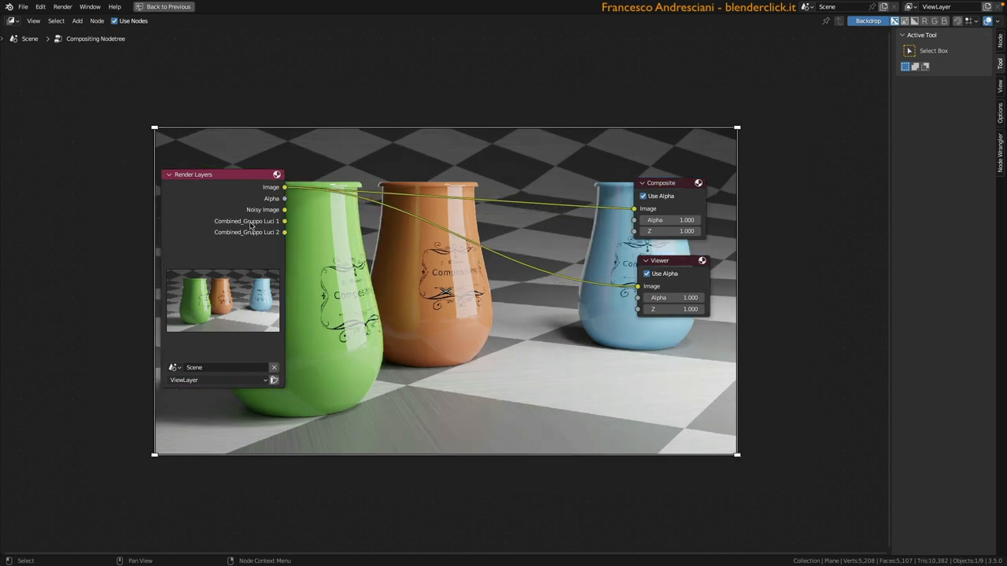
mouse_move(152, 462)
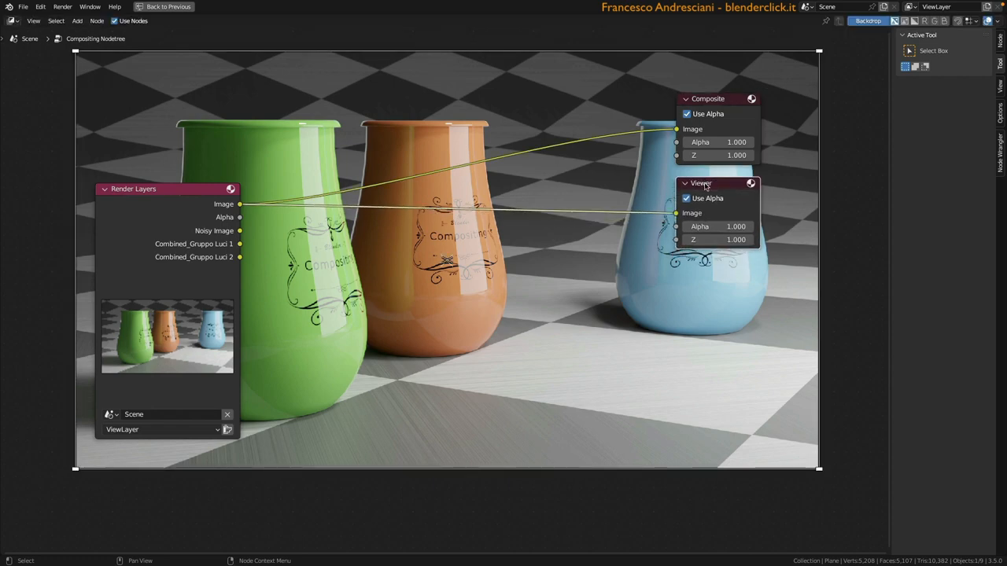
mouse_move(454, 214)
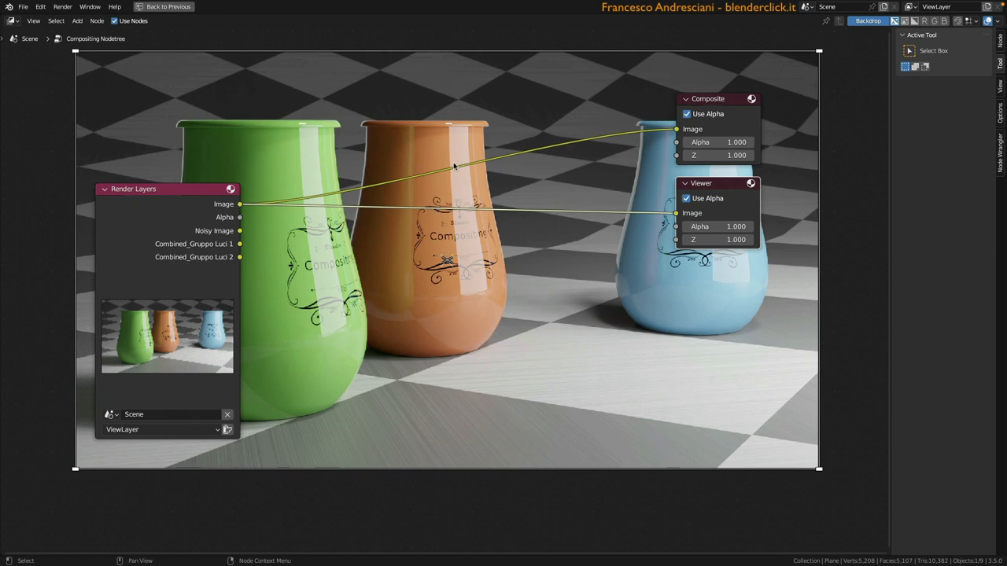
mouse_move(450, 228)
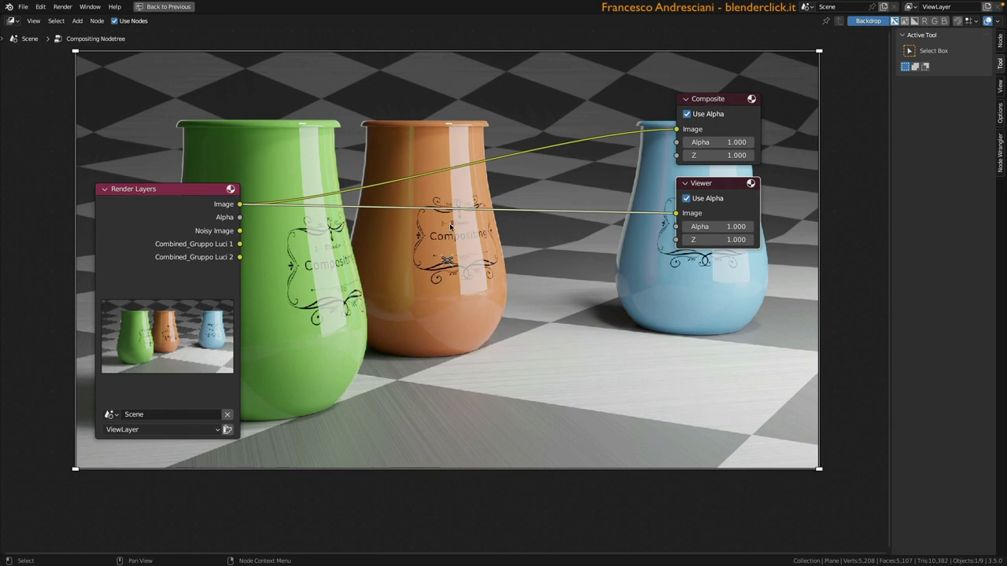
mouse_move(438, 249)
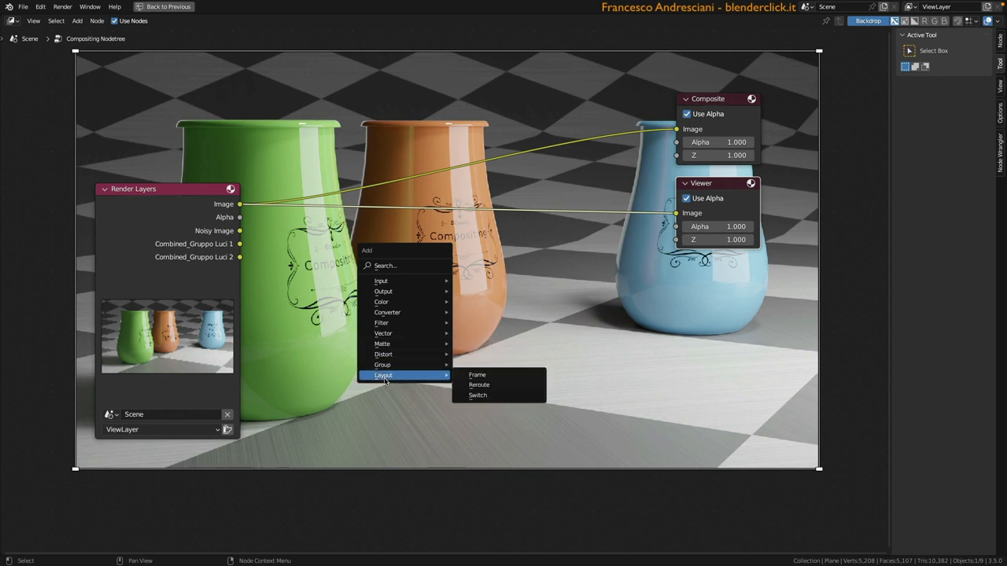
mouse_move(478, 383)
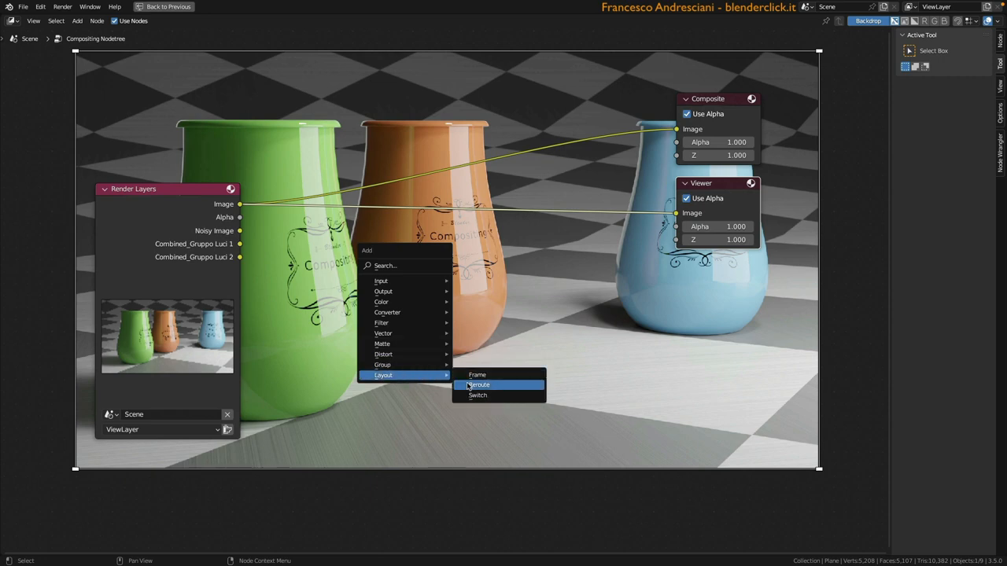
Add a reroute point on the image link branching to Composite and Viewer, and move Render Layers aside
click(478, 383)
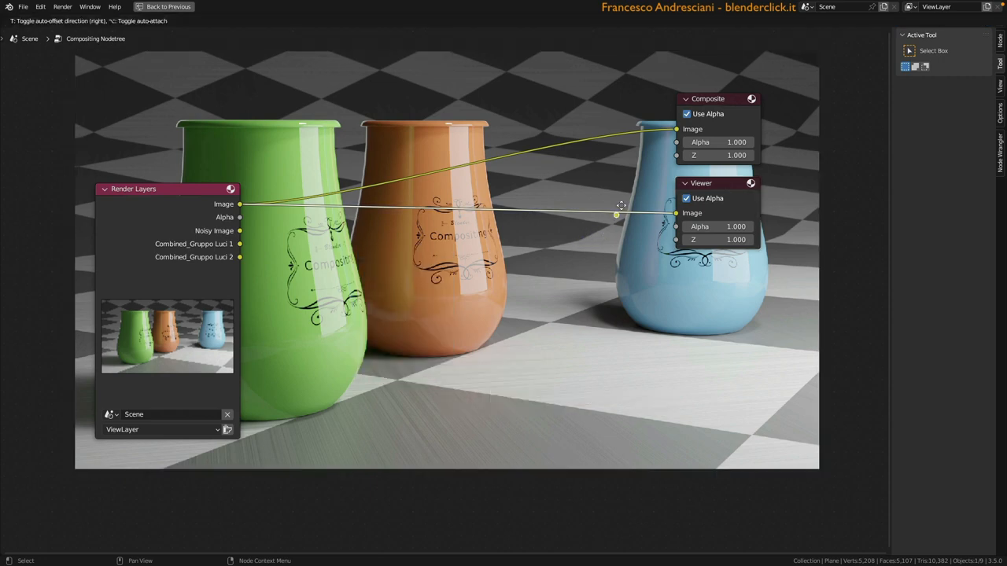
drag(622, 206, 626, 129)
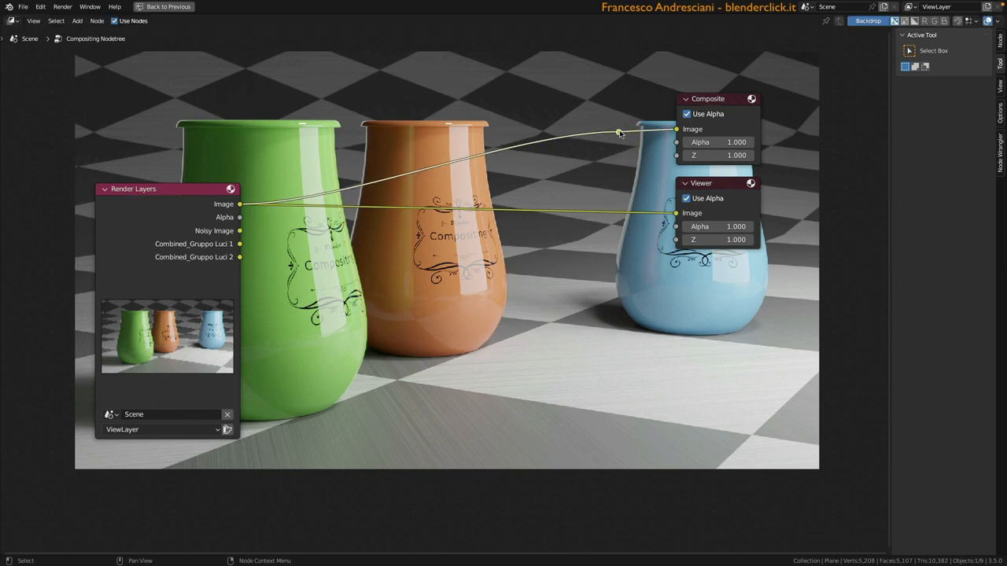
drag(620, 132, 626, 173)
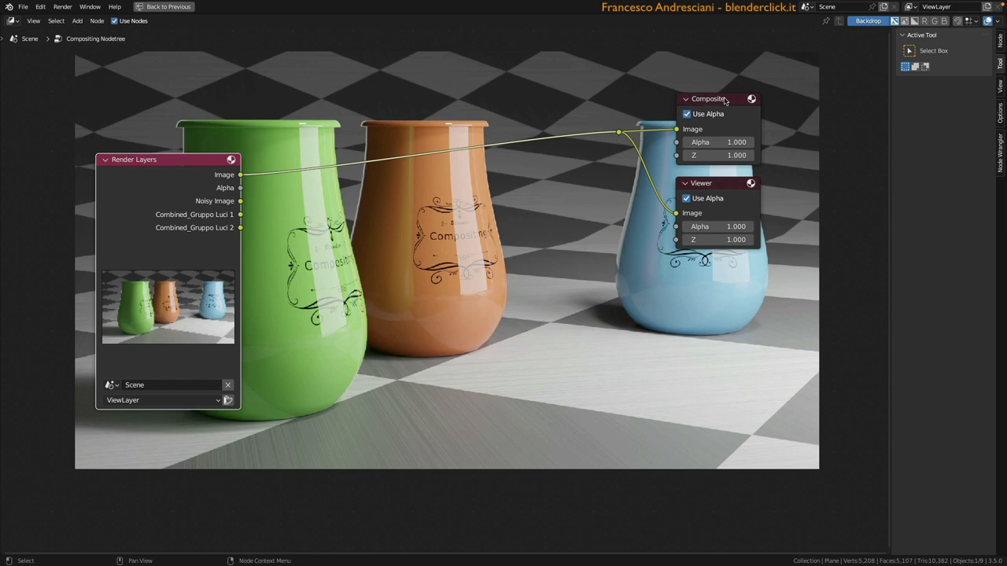
drag(167, 159, 139, 122)
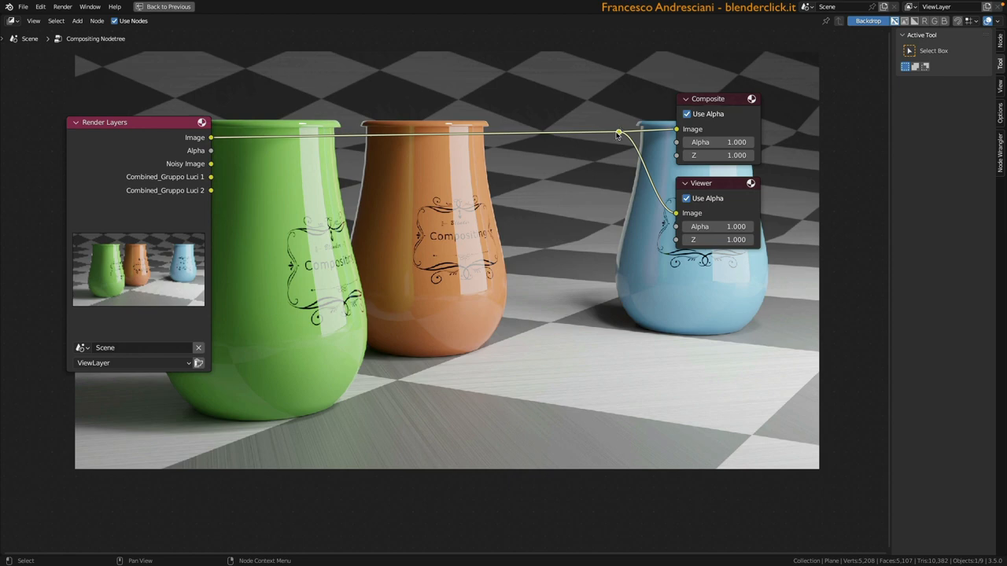
drag(620, 132, 546, 214)
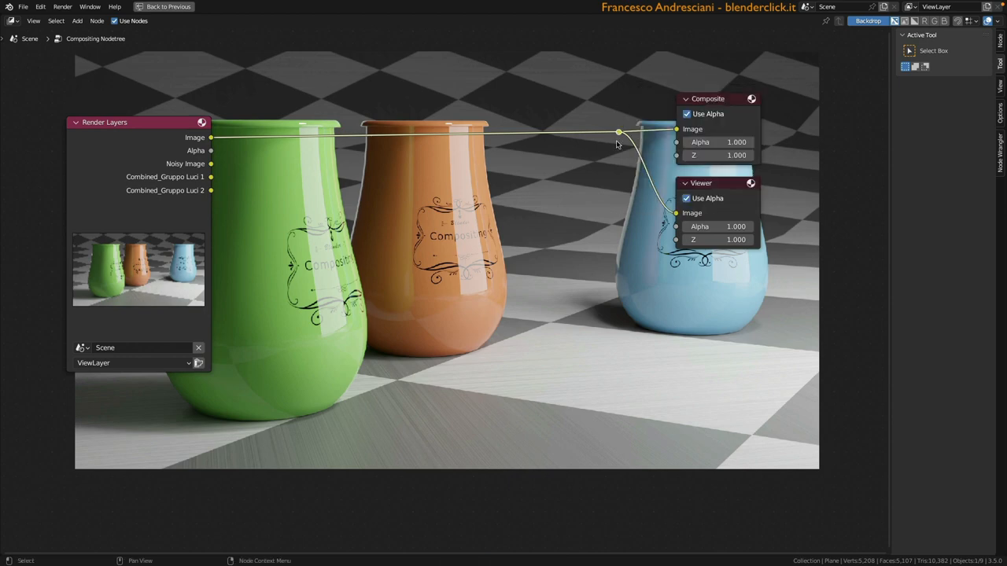
mouse_move(585, 149)
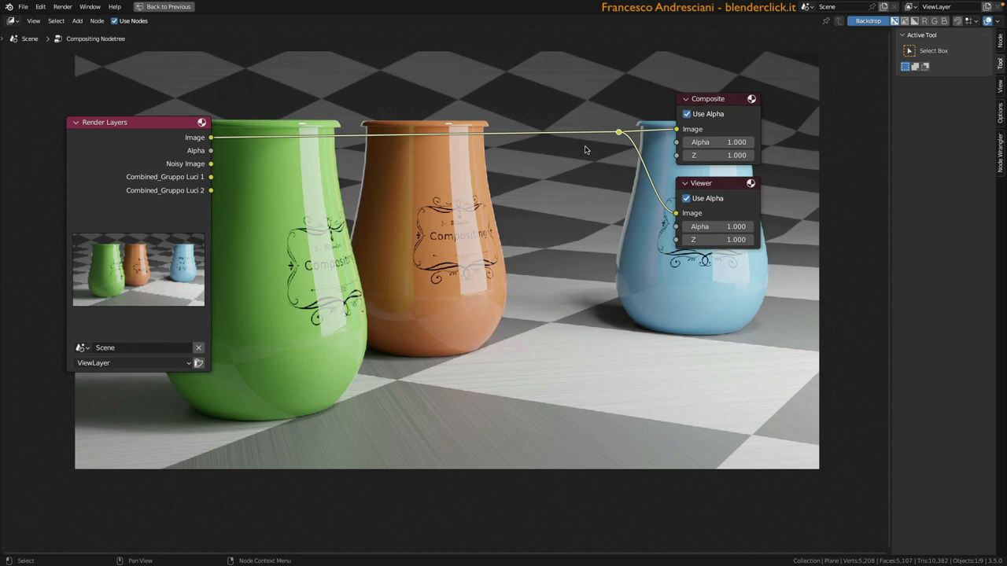
drag(619, 132, 575, 192)
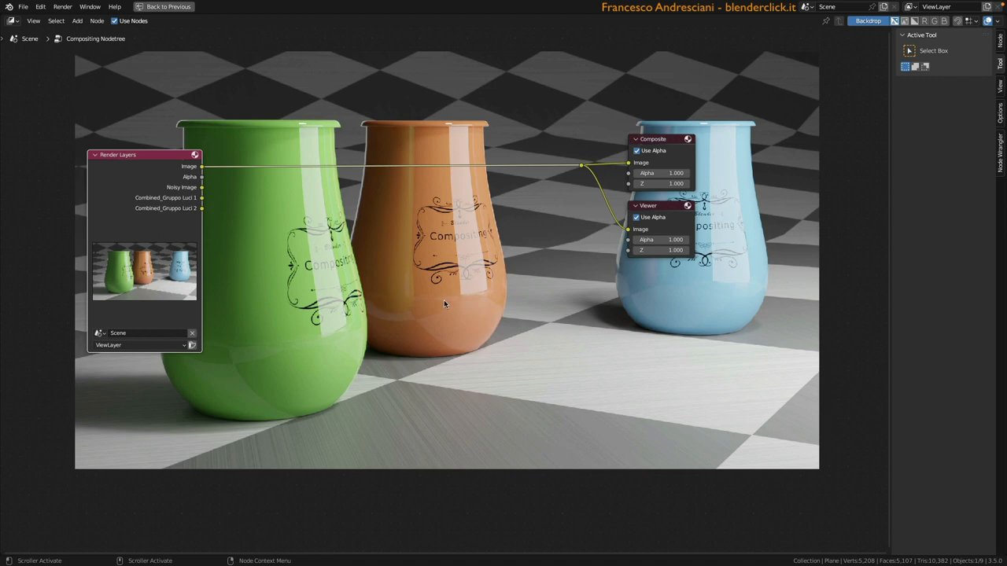
mouse_move(494, 183)
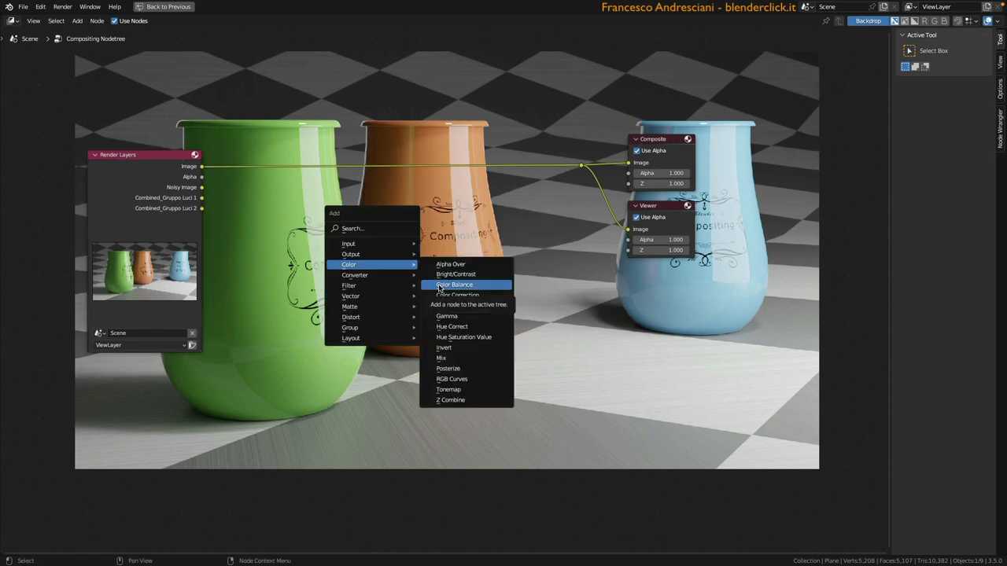
Add a Color Balance node below Render Layers and start a link from the Image output
click(455, 283)
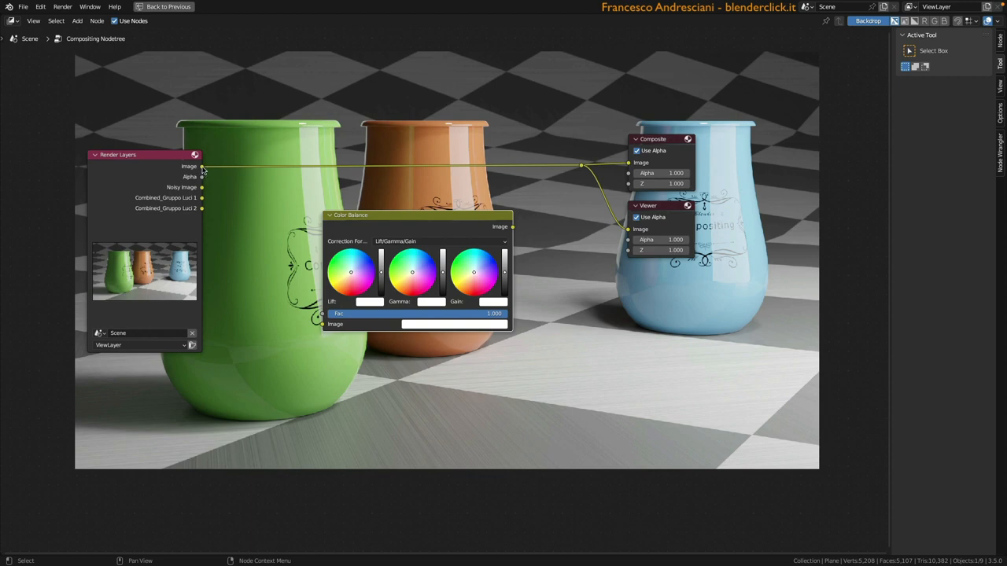
mouse_move(224, 203)
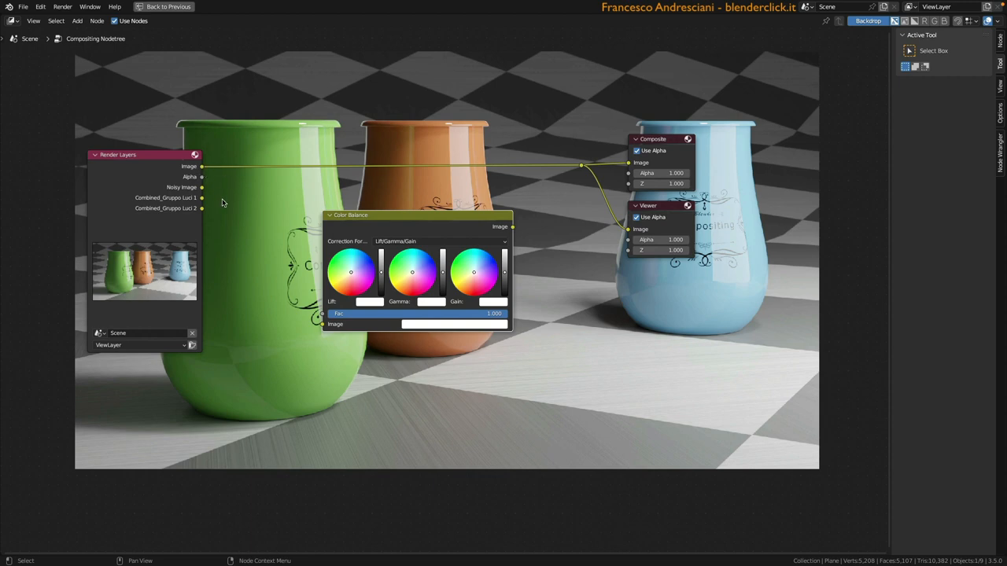
mouse_move(205, 182)
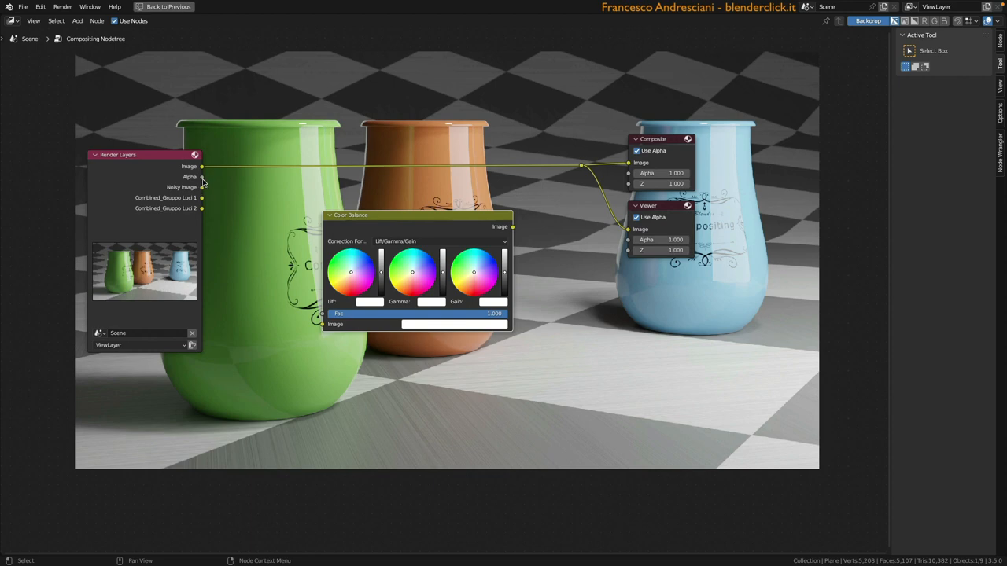
mouse_move(250, 209)
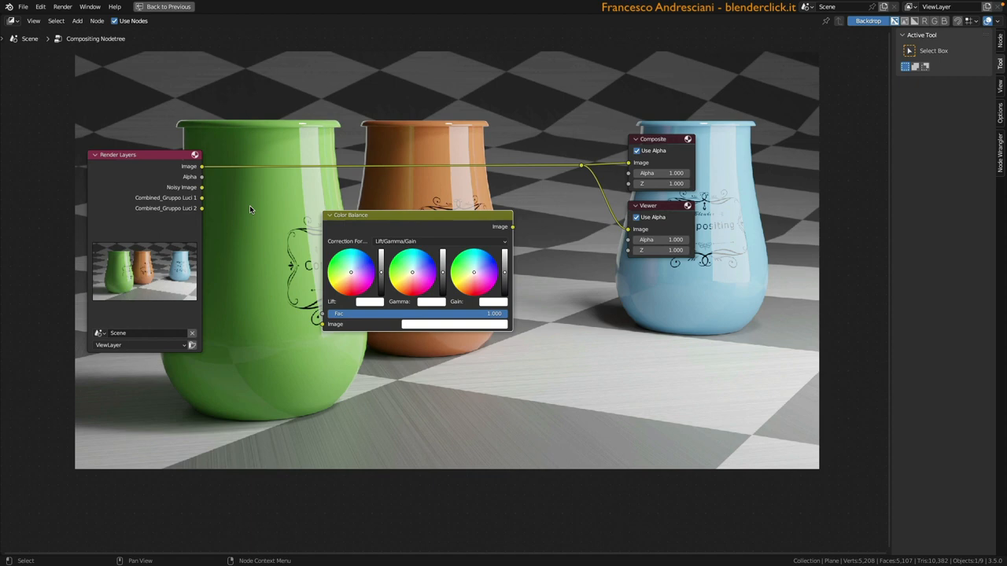
mouse_move(265, 214)
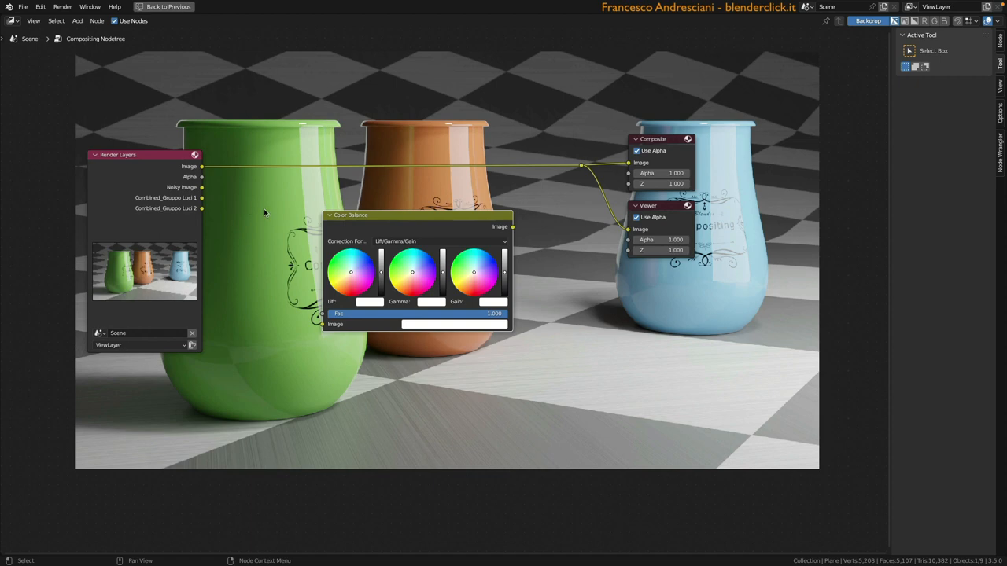
mouse_move(183, 183)
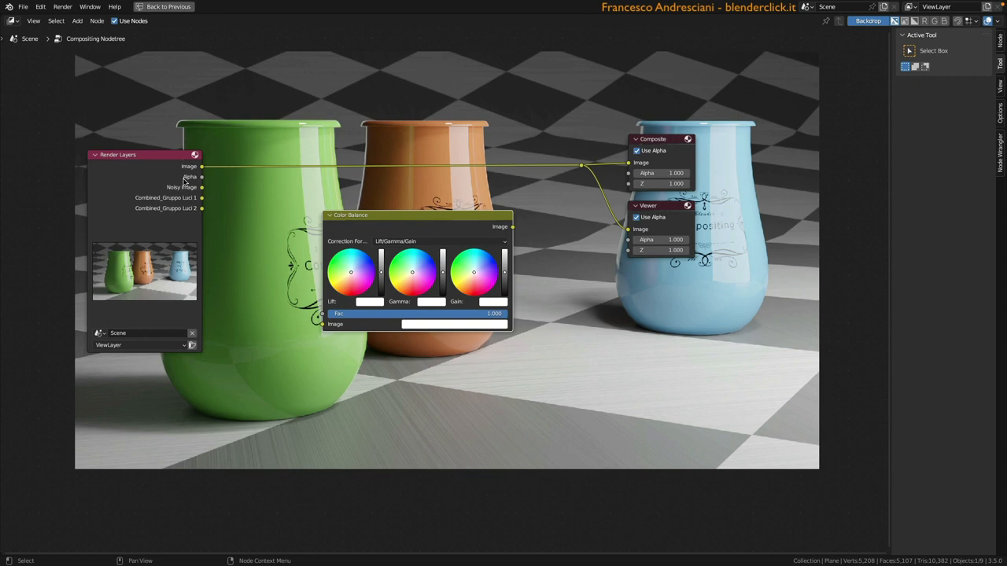
mouse_move(201, 183)
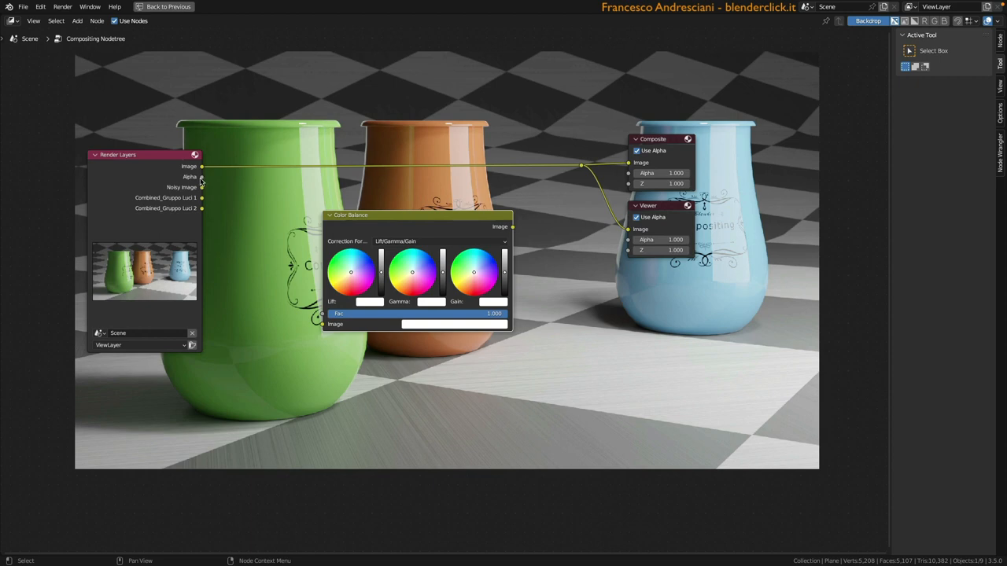
drag(201, 177, 254, 201)
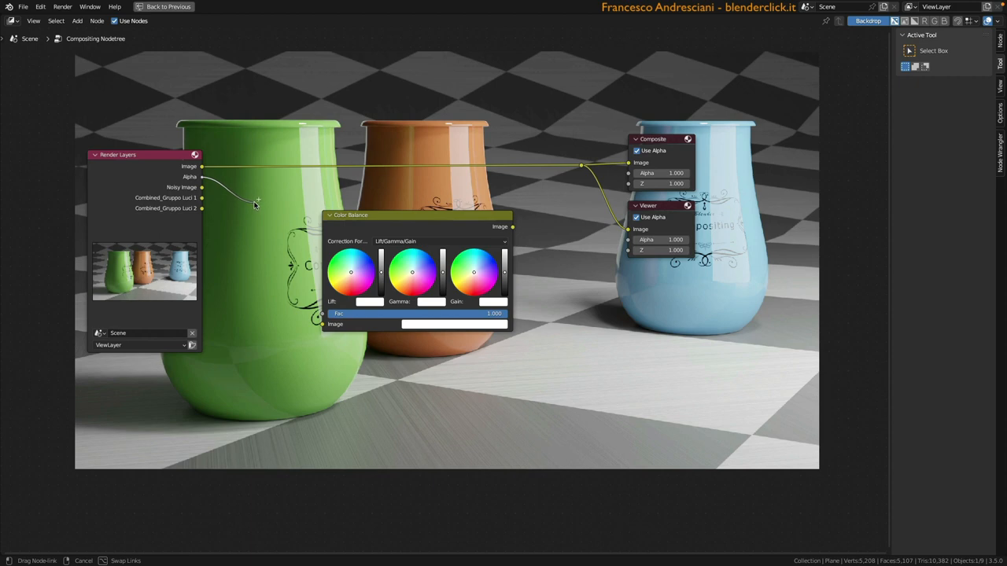
click(255, 202)
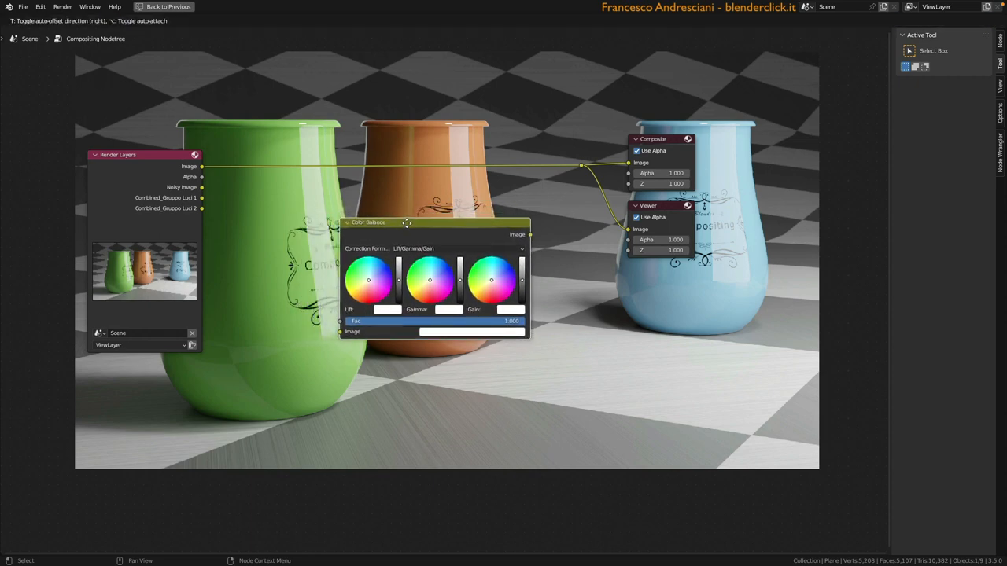
Drop the Color Balance node onto the Render Layers image link so it feeds the outputs
drag(406, 222, 386, 217)
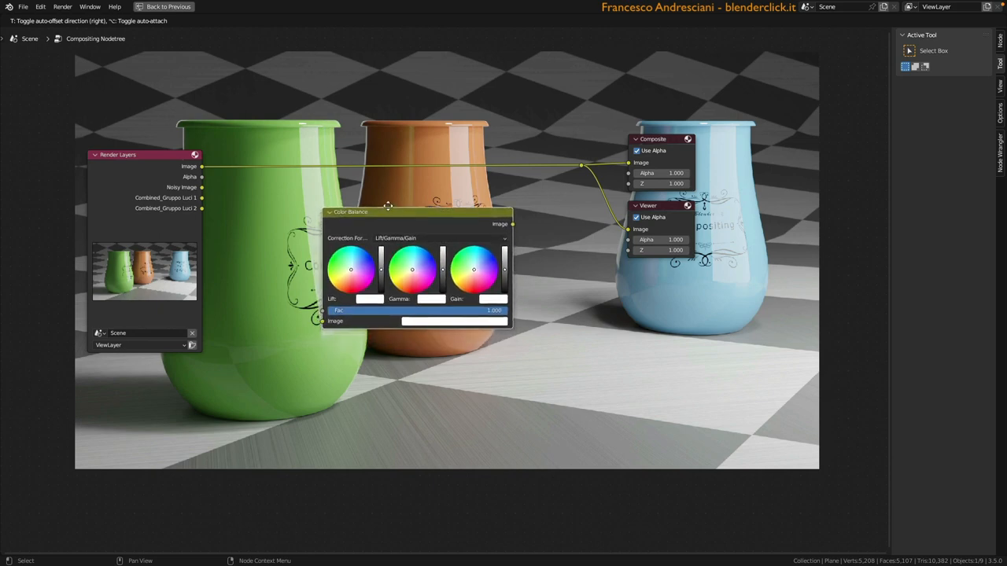
drag(386, 210, 380, 165)
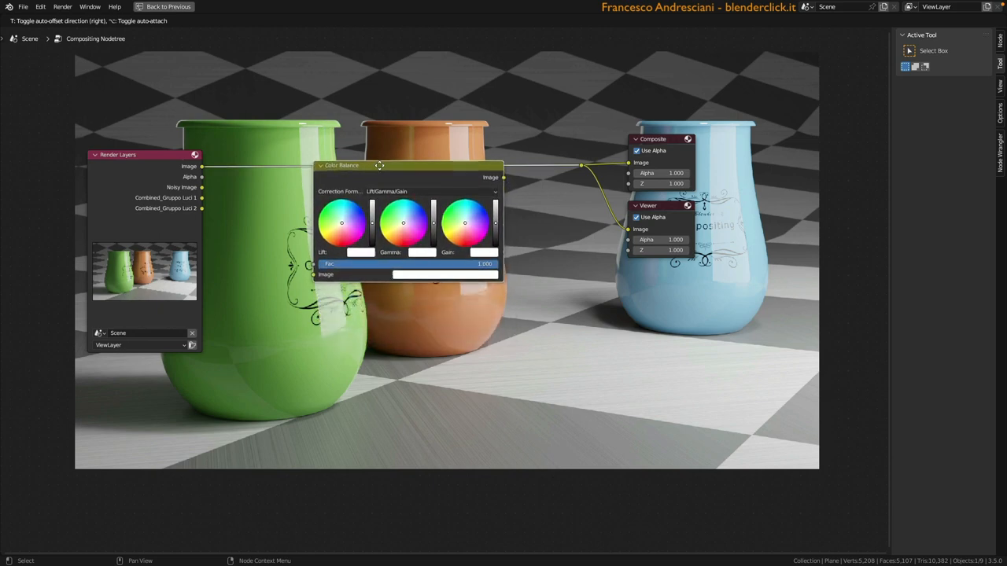
drag(381, 165, 376, 154)
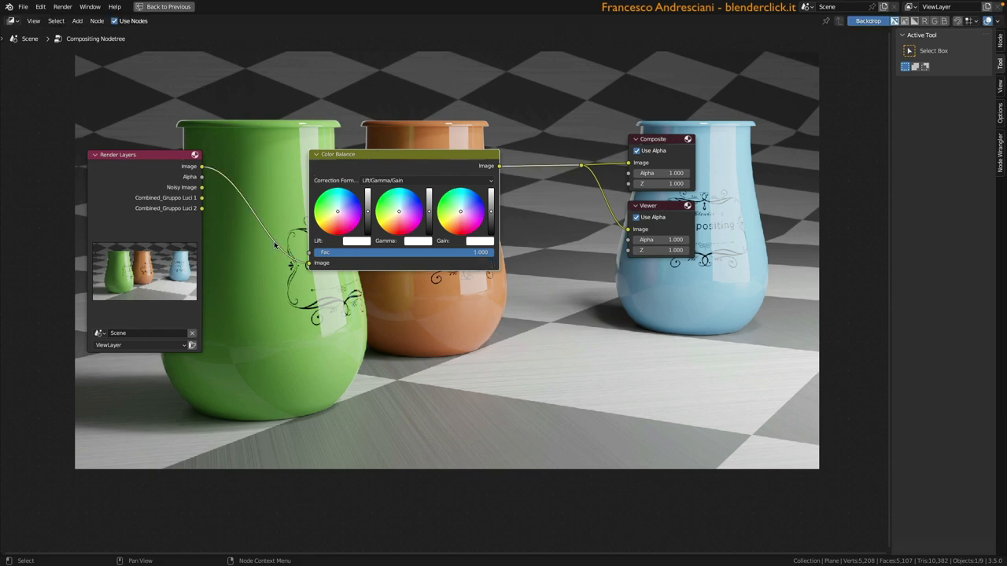
mouse_move(264, 204)
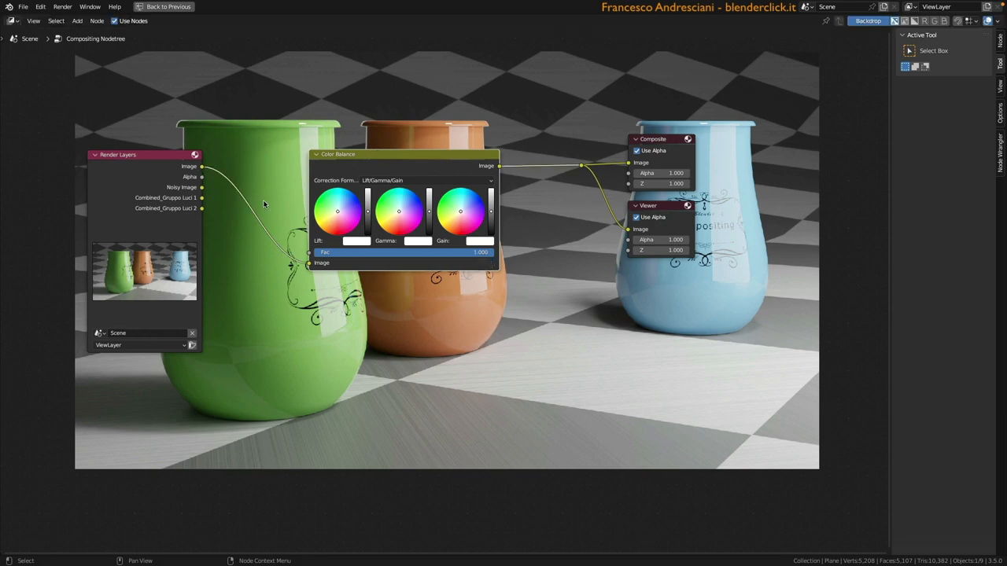
mouse_move(312, 270)
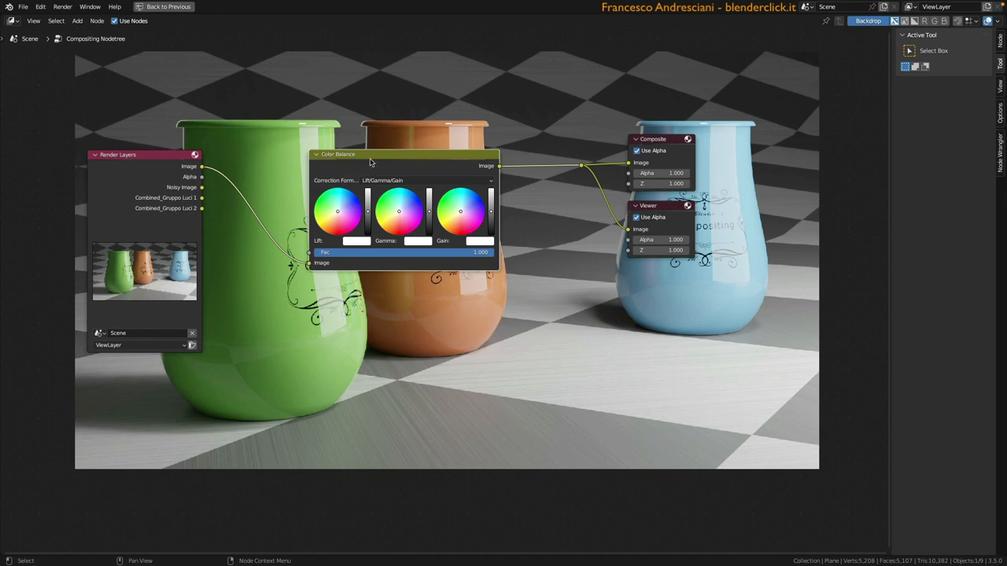
mouse_move(563, 170)
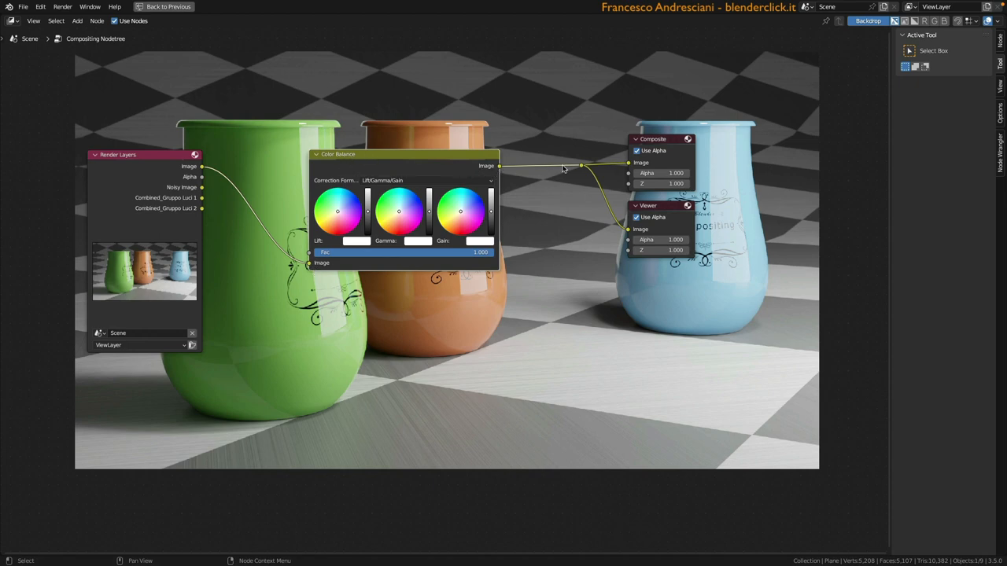
mouse_move(872, 32)
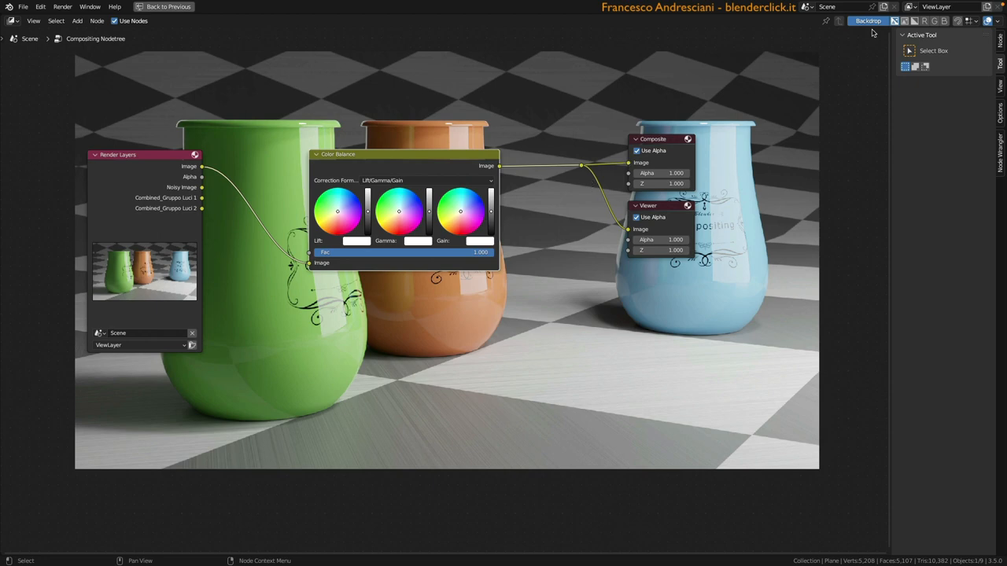
mouse_move(644, 235)
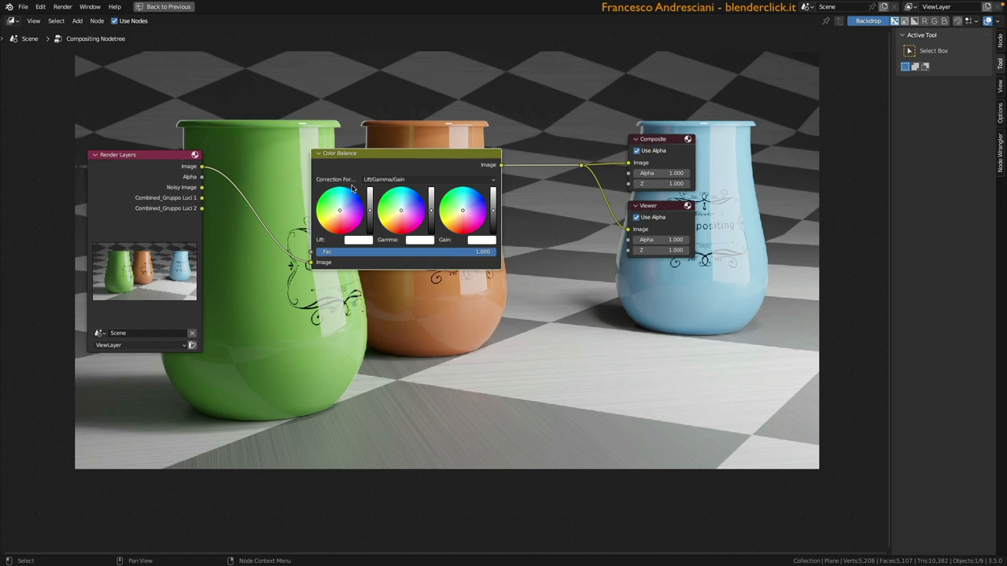
mouse_move(390, 166)
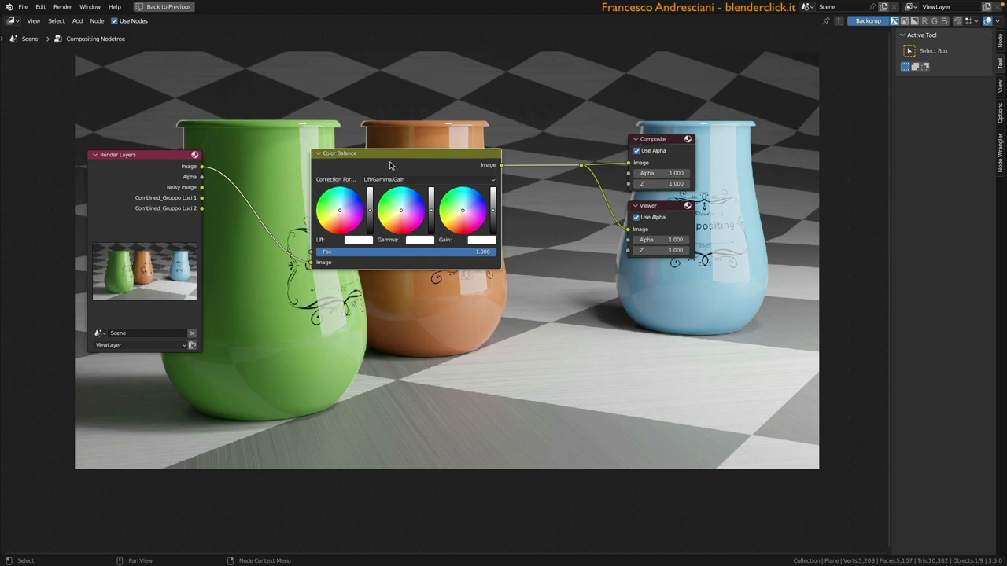
mouse_move(385, 204)
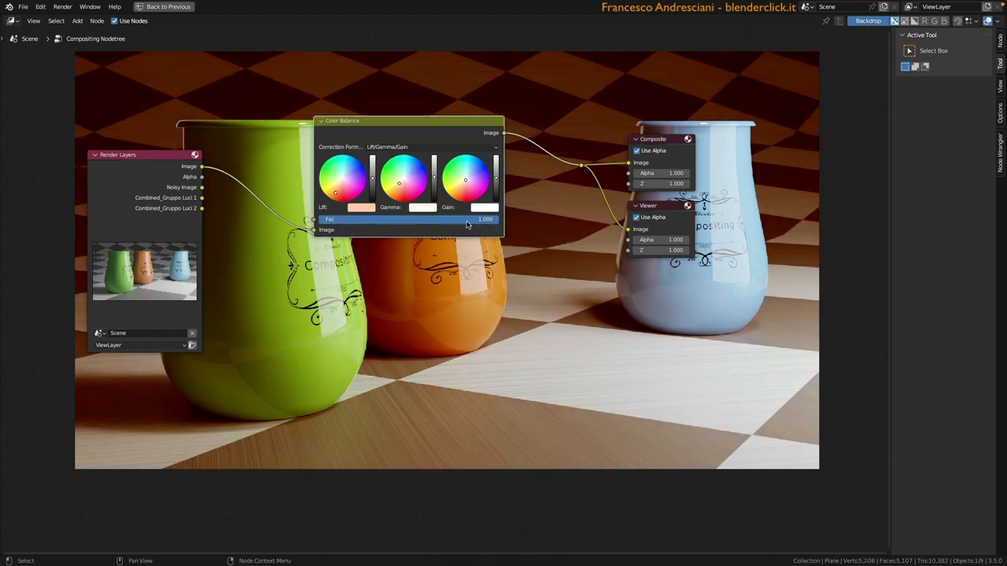
Tint the Color Balance Lift toward orange and adjust its blend factor for a warm cast
drag(485, 219, 437, 218)
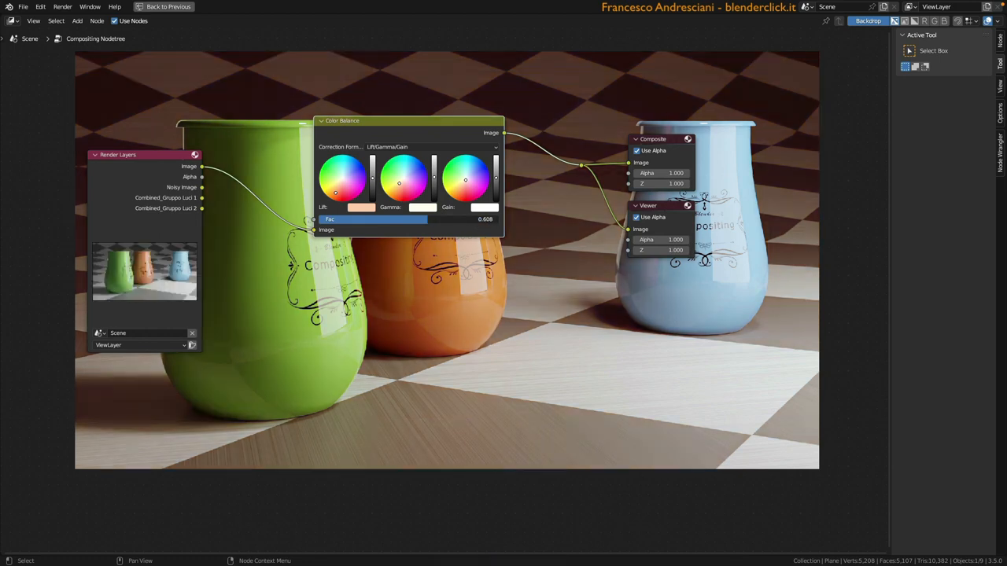
drag(425, 219, 422, 219)
text(0)
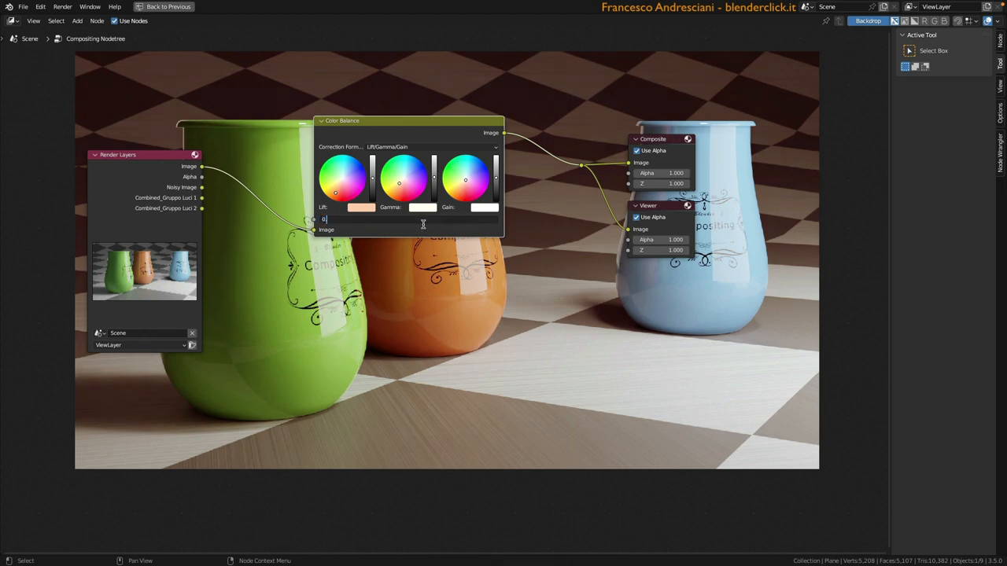
drag(409, 120, 417, 160)
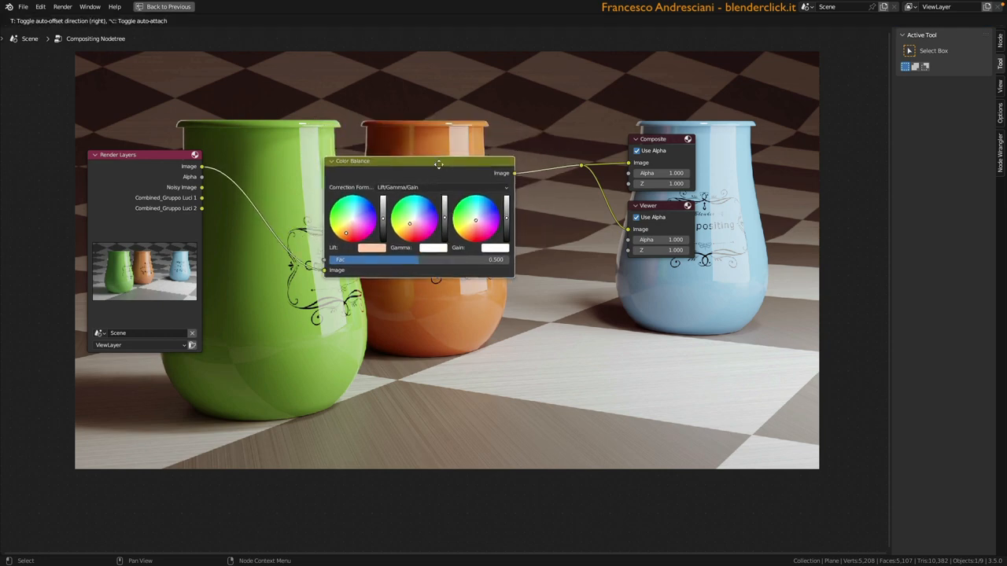
drag(437, 165, 418, 192)
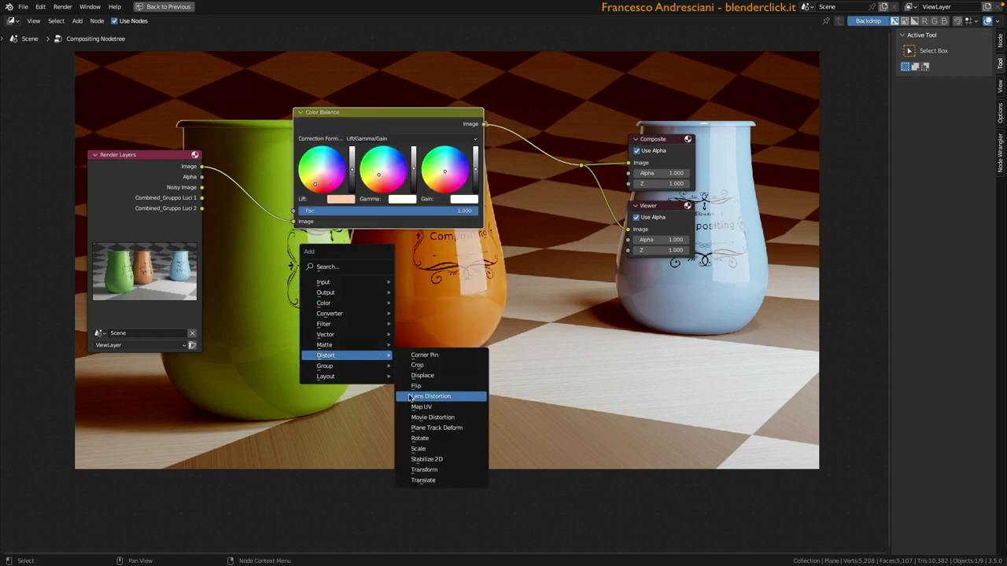
Add a Lens Distortion node on the link to Composite and enable Fit with raised Distort
click(431, 396)
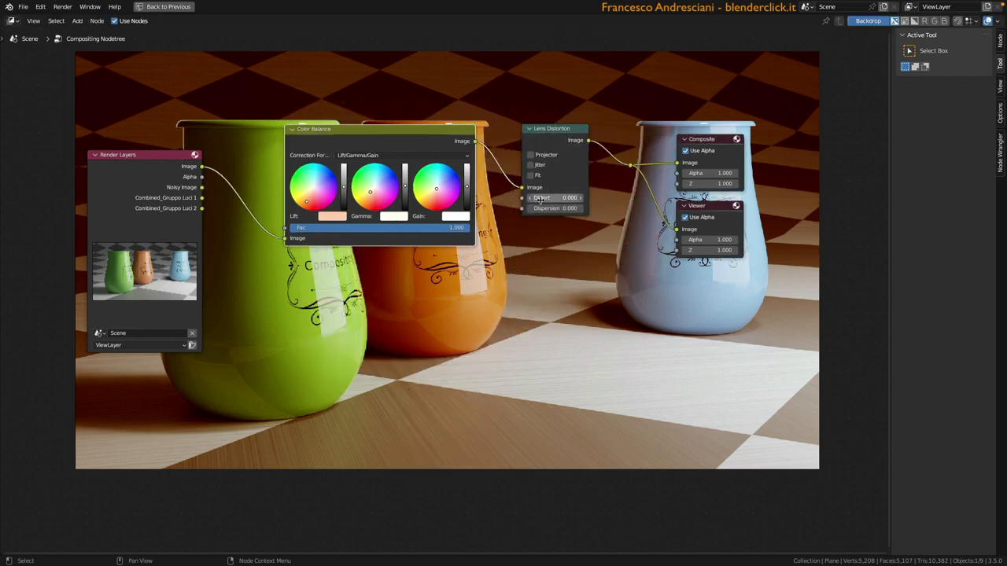
click(550, 198)
text(0.210)
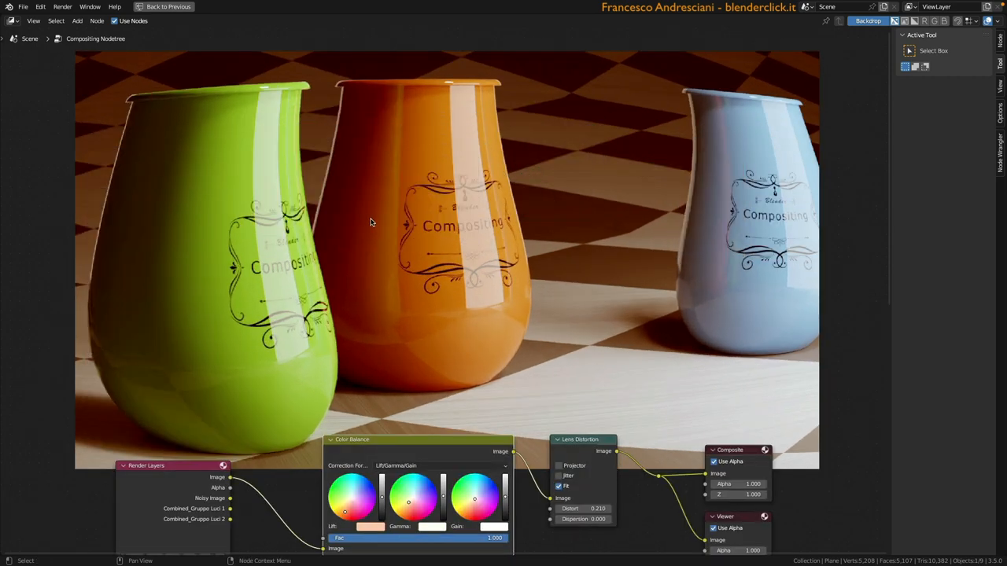
mouse_move(600, 393)
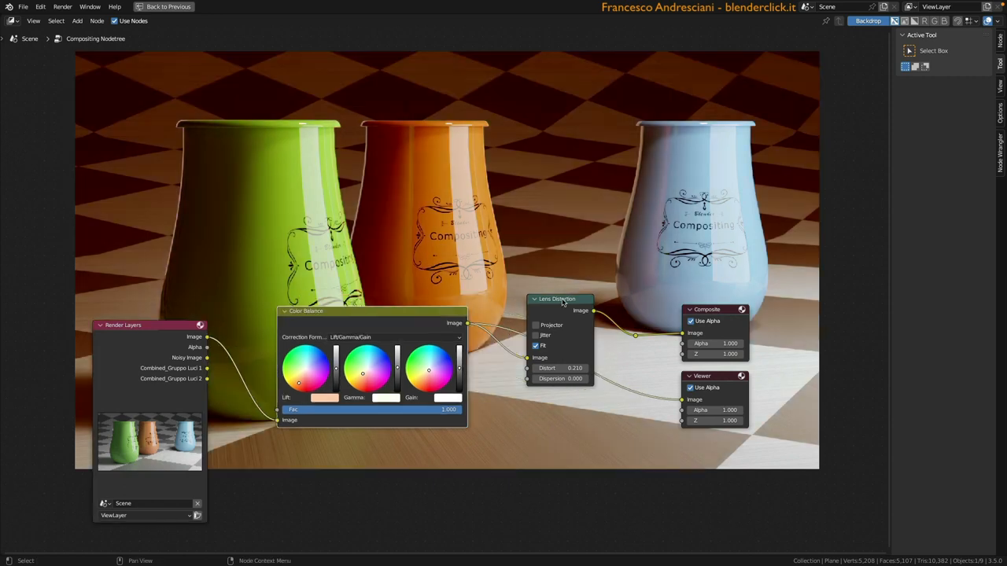
Tidy the Lens Distortion node into place and preview the final warm, distorted composite
drag(557, 299, 550, 211)
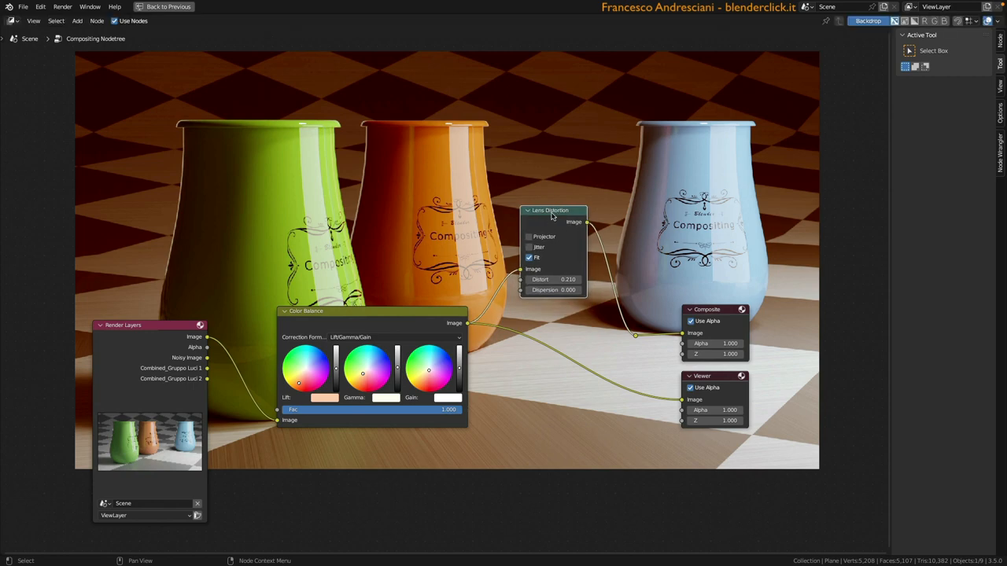
drag(551, 217, 542, 286)
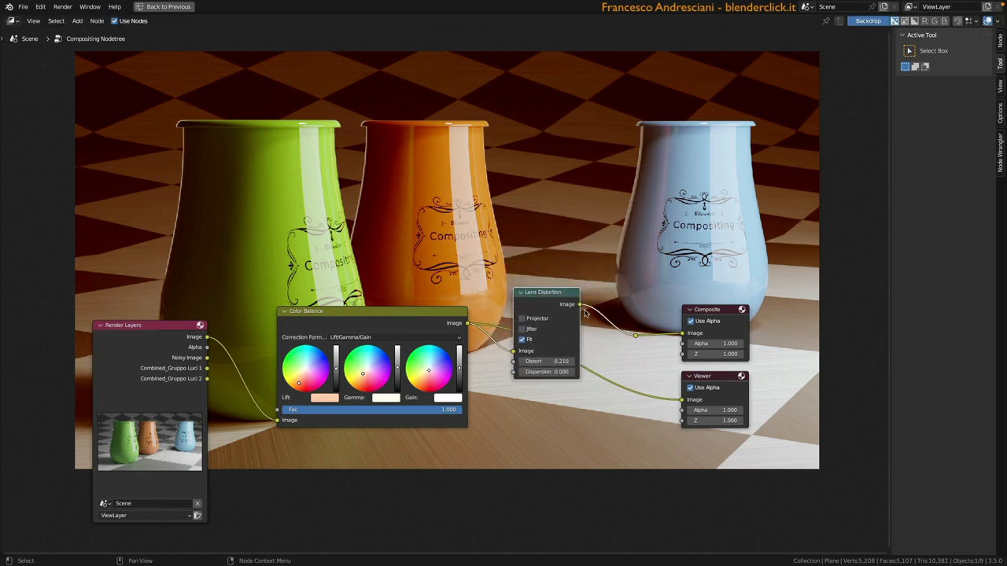
mouse_move(611, 337)
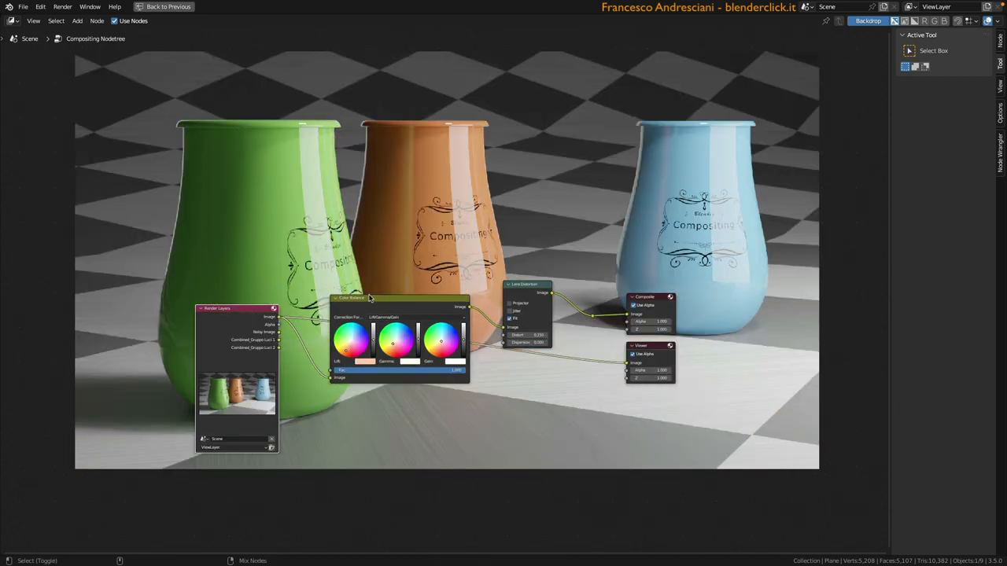
click(525, 285)
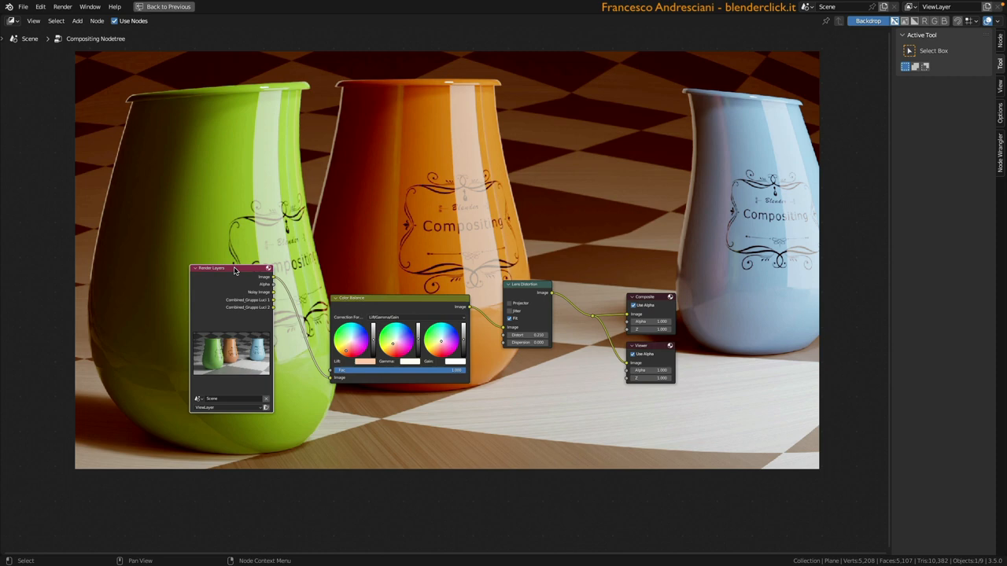
click(13, 21)
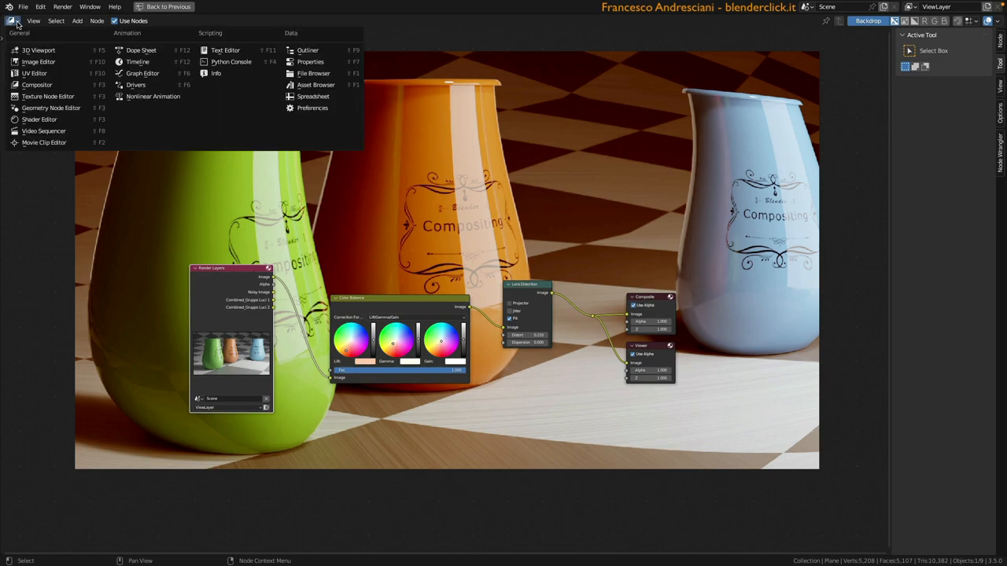
click(37, 62)
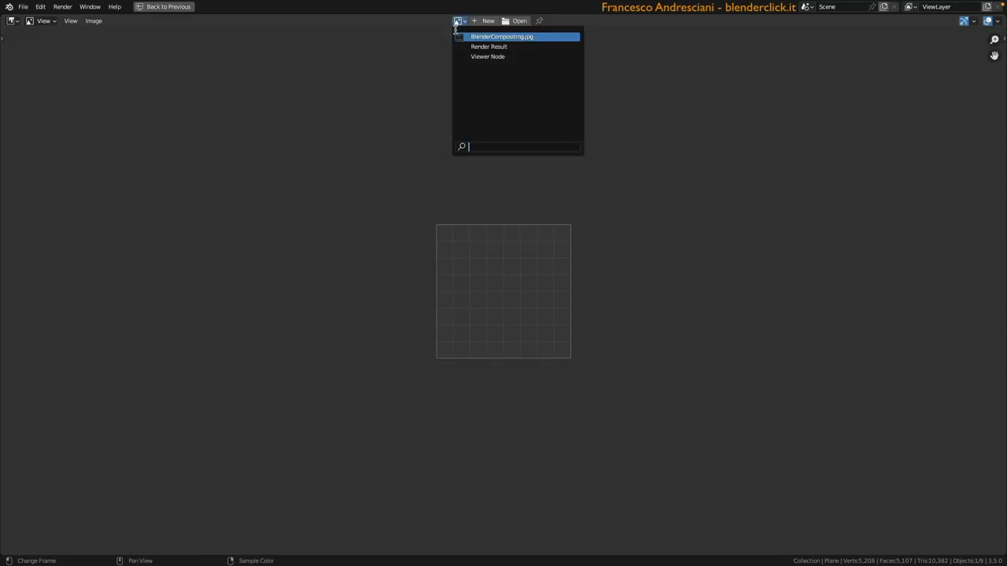
click(93, 20)
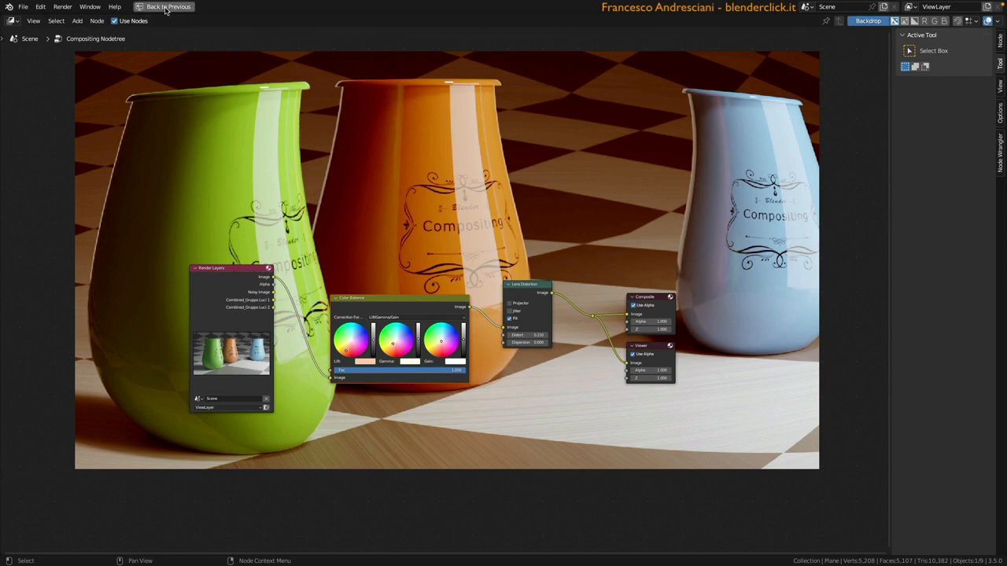
Return to the previous Layout workspace showing the rendered vases
click(168, 6)
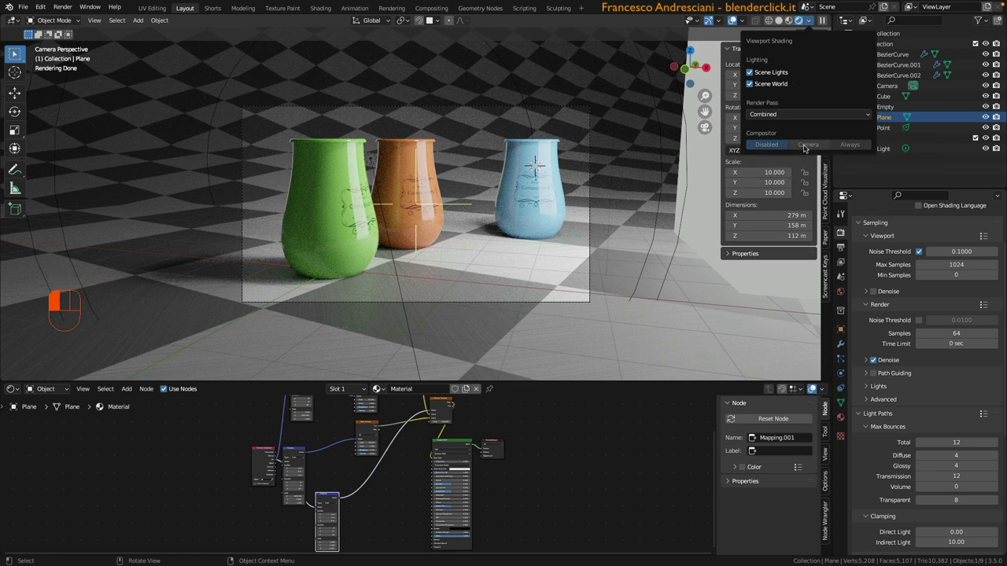
mouse_move(809, 145)
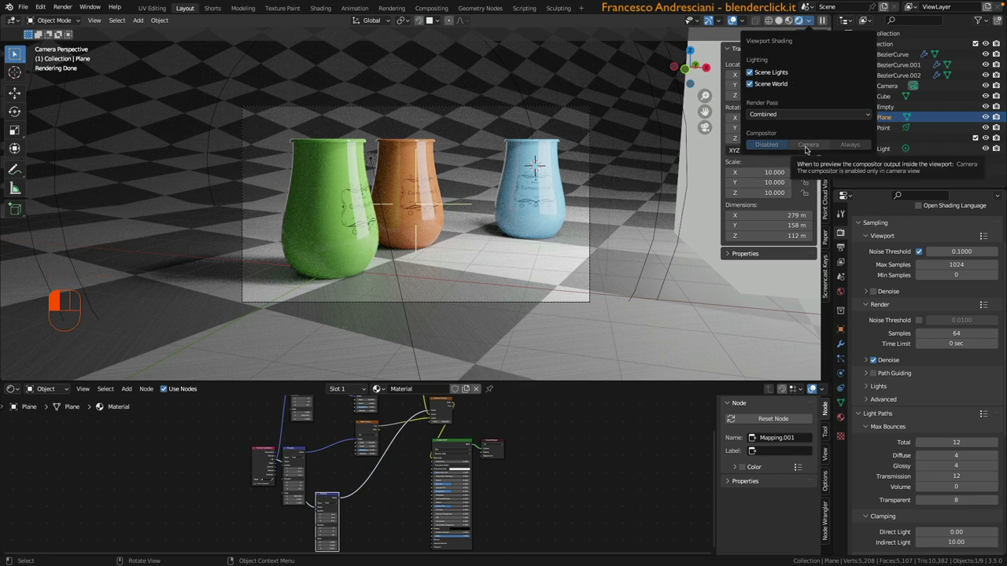
mouse_move(830, 151)
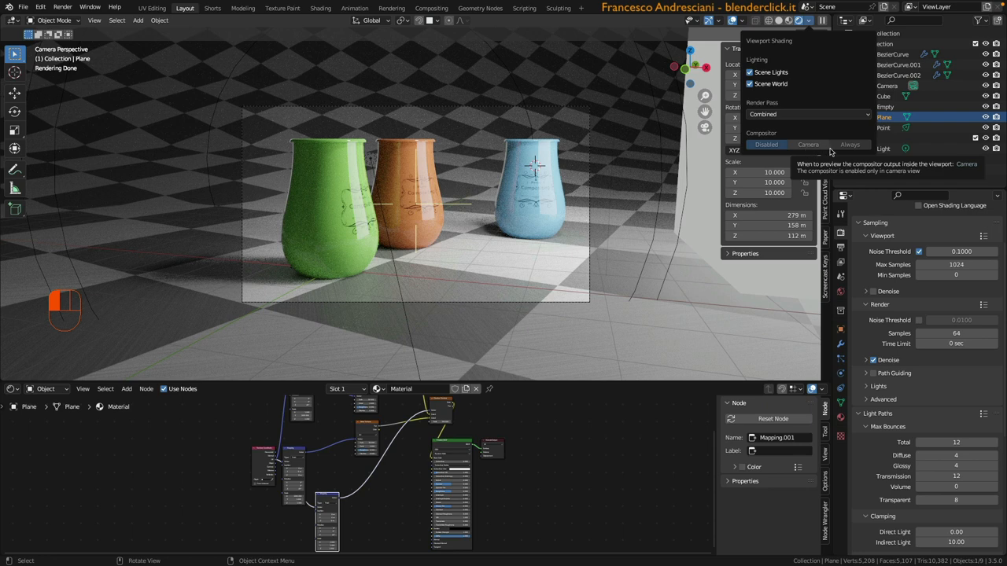
mouse_move(850, 147)
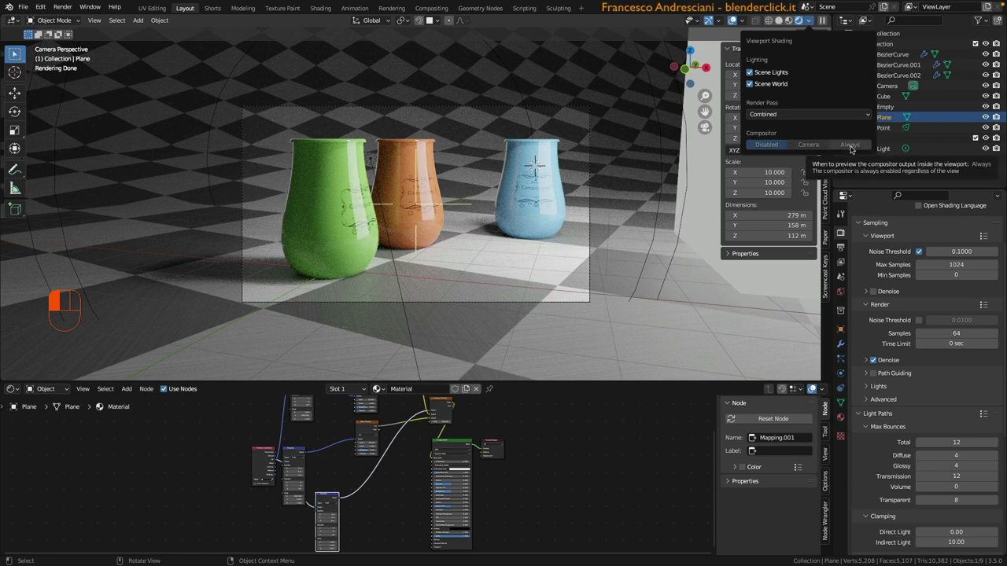
mouse_move(851, 149)
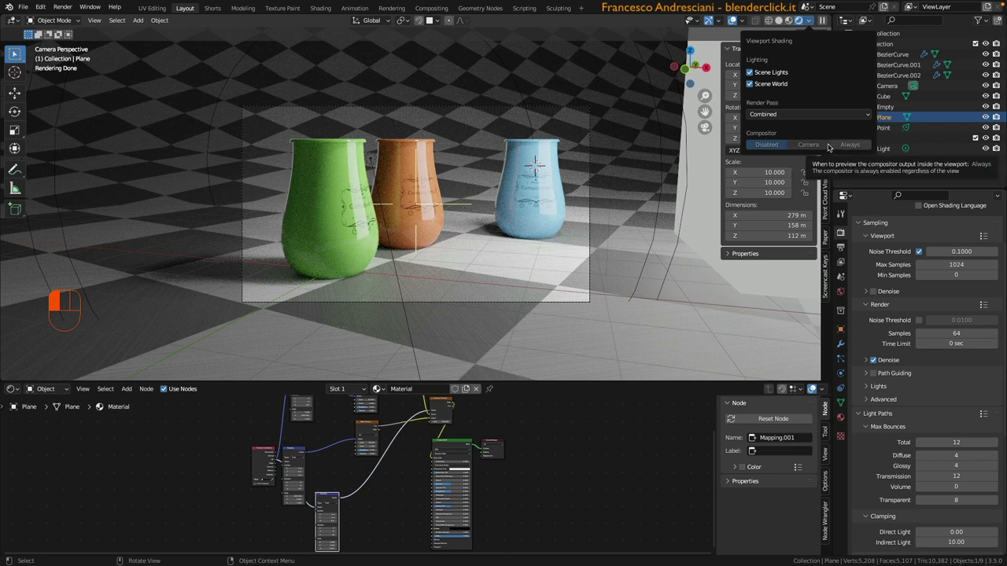
Set viewport Compositor to Camera and choose Metal as GPU Backend in System preferences
click(808, 145)
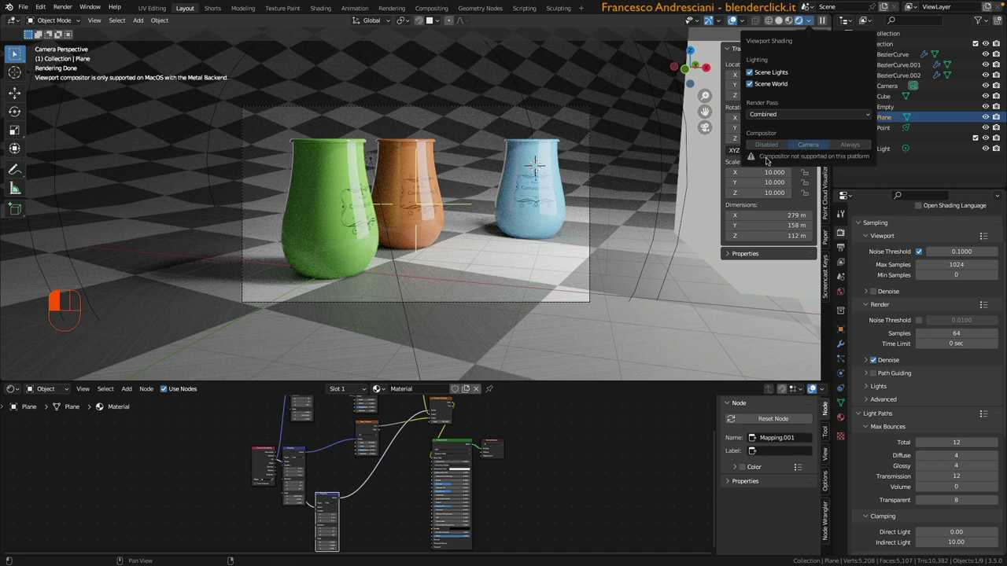
mouse_move(794, 162)
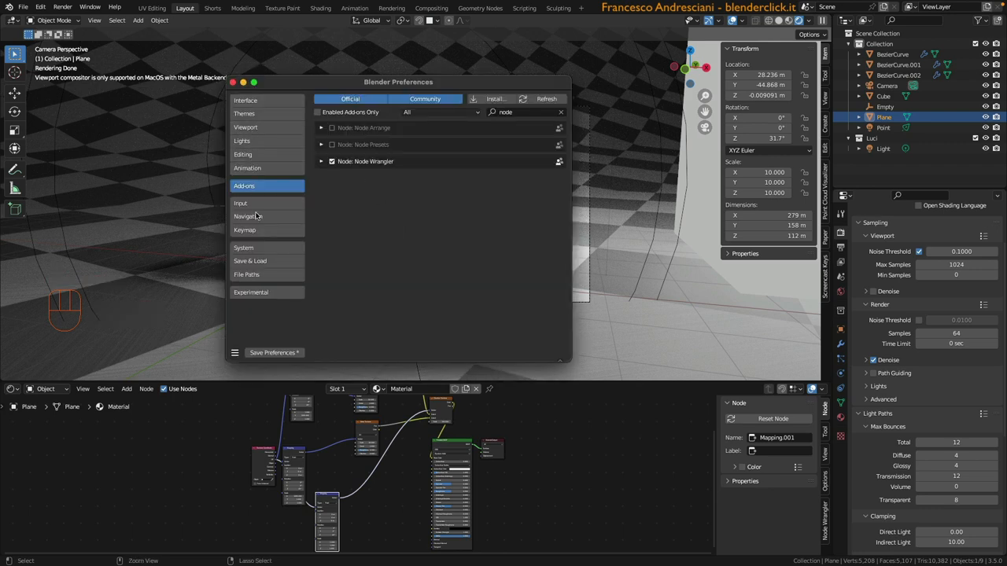
click(243, 247)
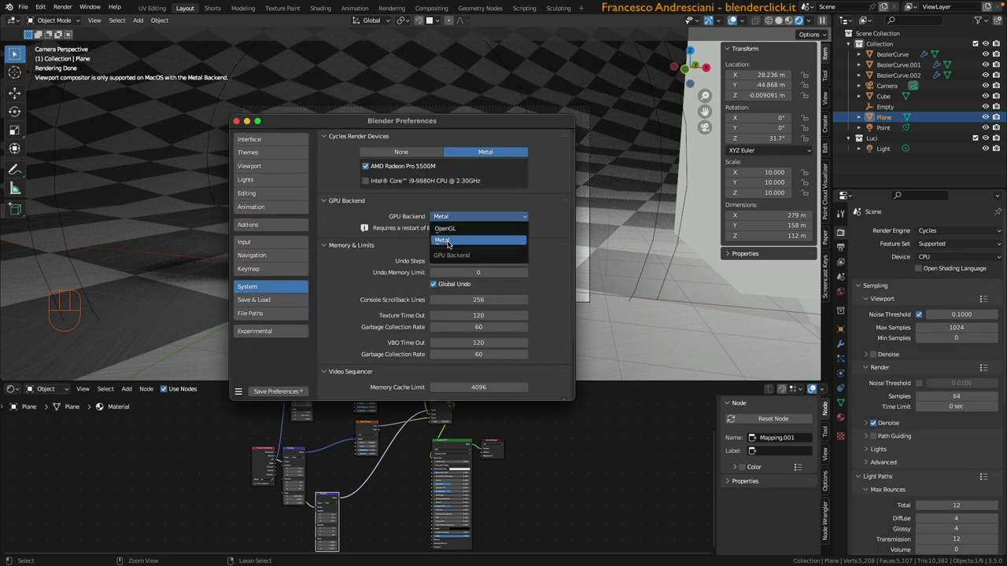
click(440, 239)
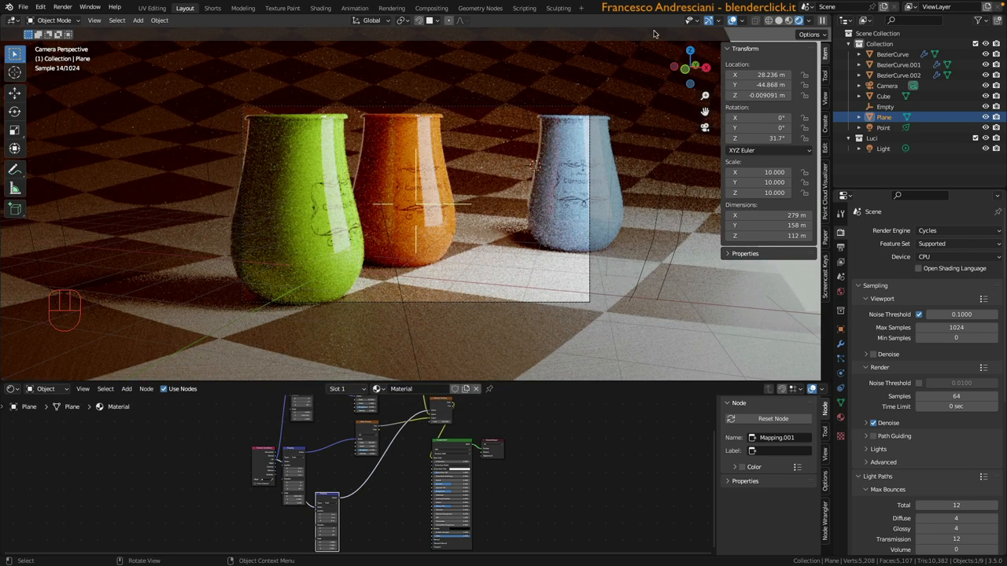
Zoom the 3D viewport to inspect the live warm-tinted compositing on the vases
click(809, 18)
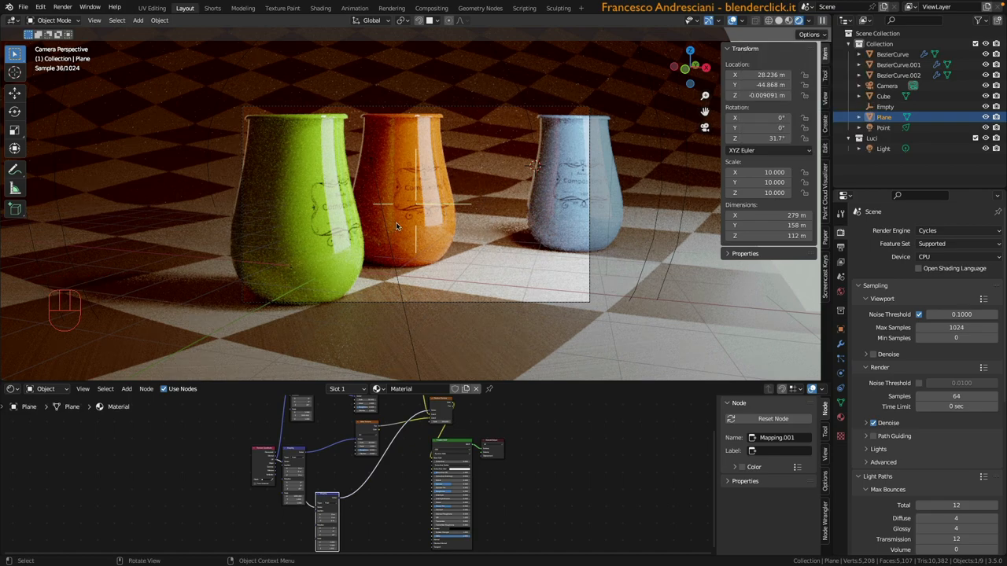
scroll(down, 3)
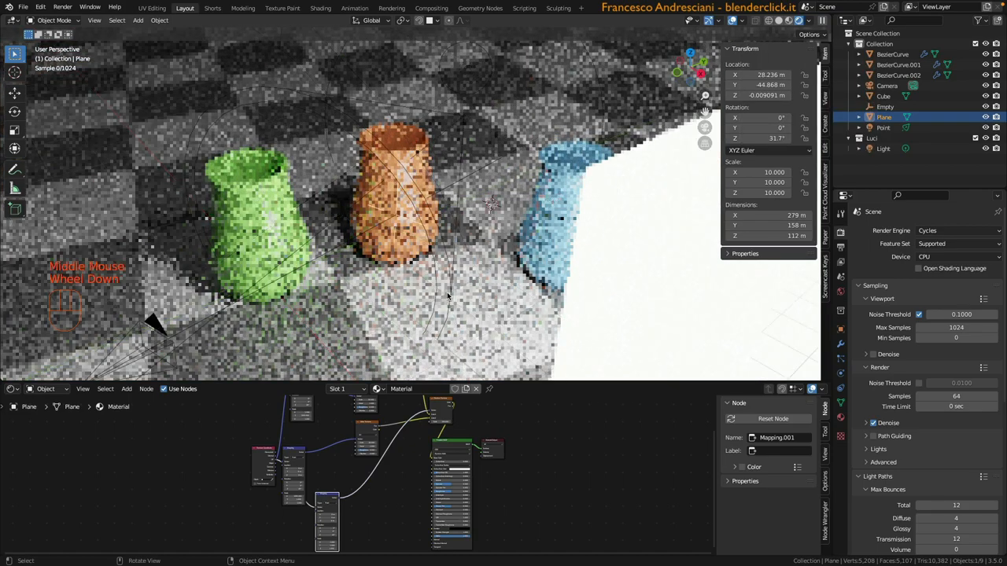
scroll(up, 3)
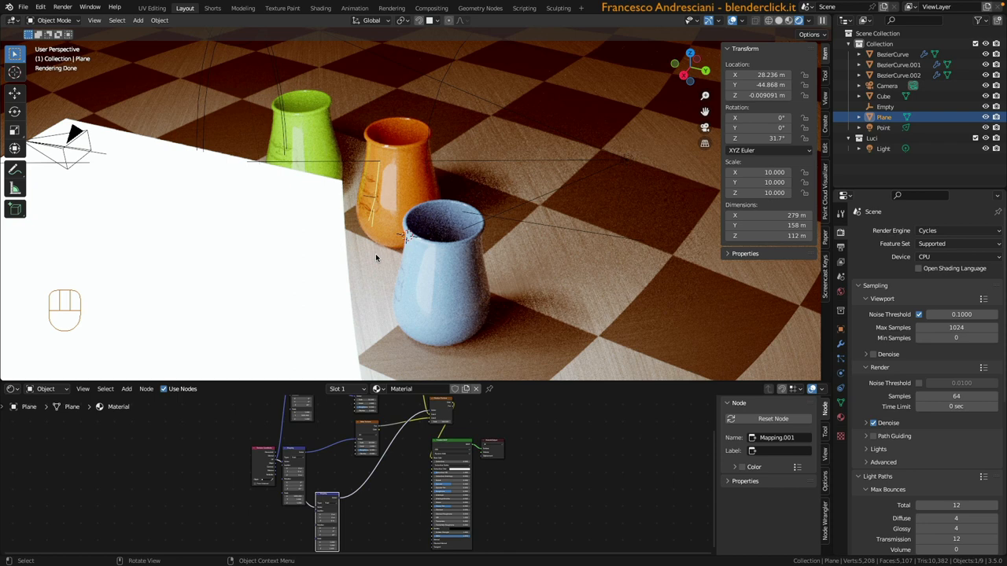
mouse_move(399, 260)
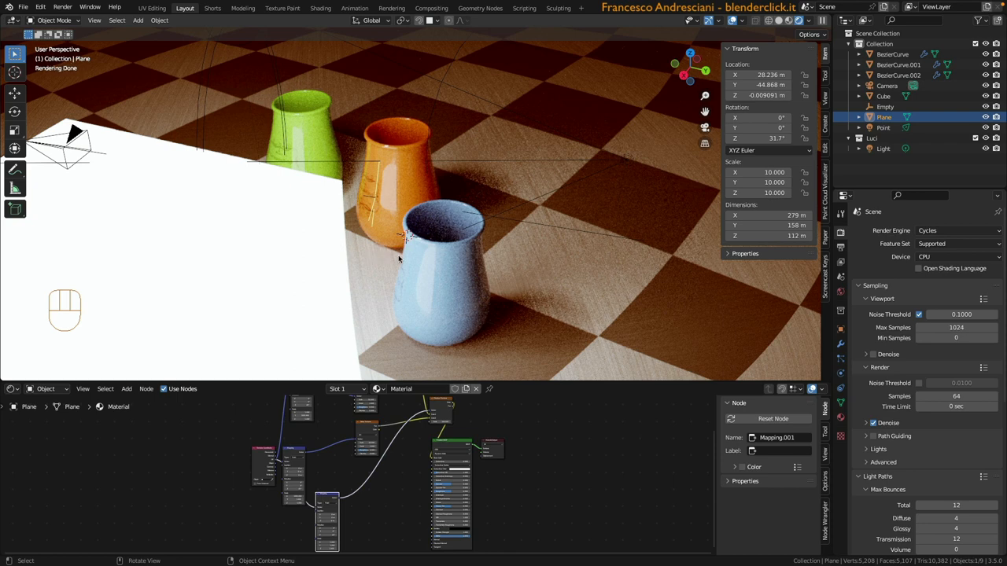